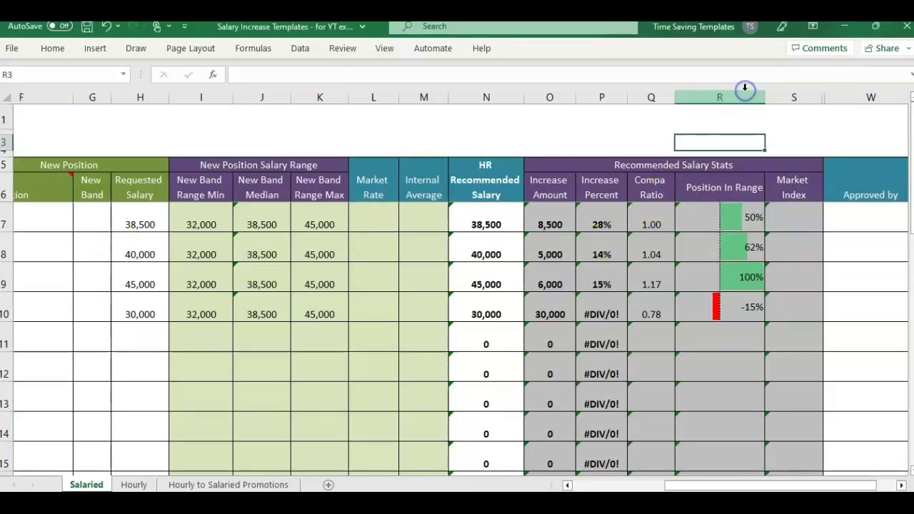
- Inspect the Position In Range column selection in the finished example workbook
{"action": "left_click", "coordinate": [719, 98]}
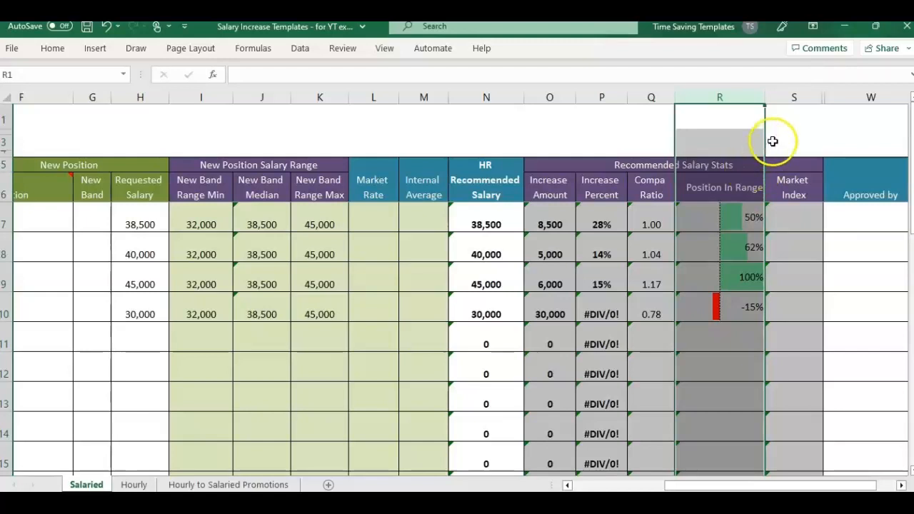
{"action": "left_click", "coordinate": [794, 141]}
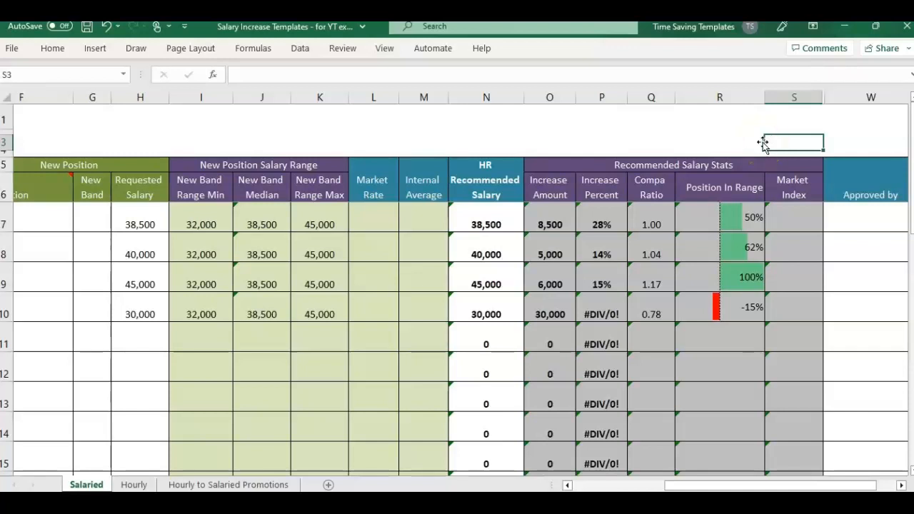
{"action": "left_click", "coordinate": [719, 97]}
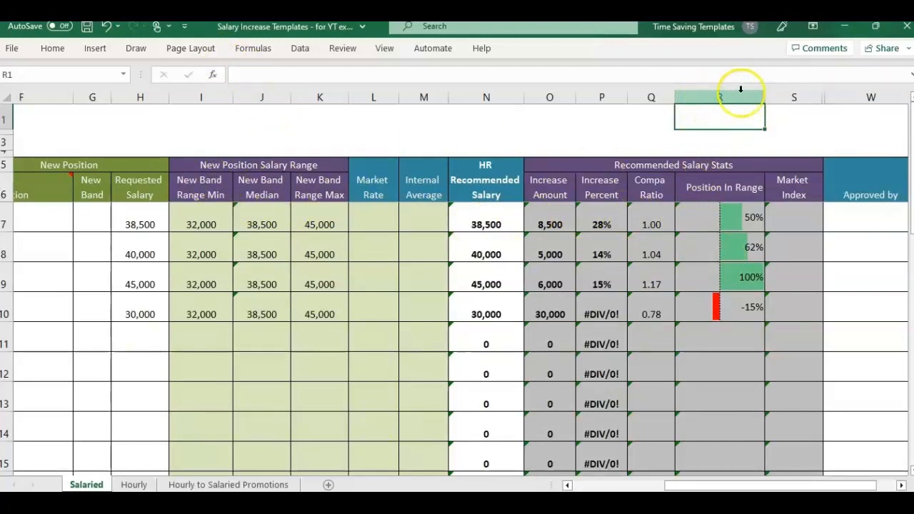
{"action": "left_click", "coordinate": [720, 97]}
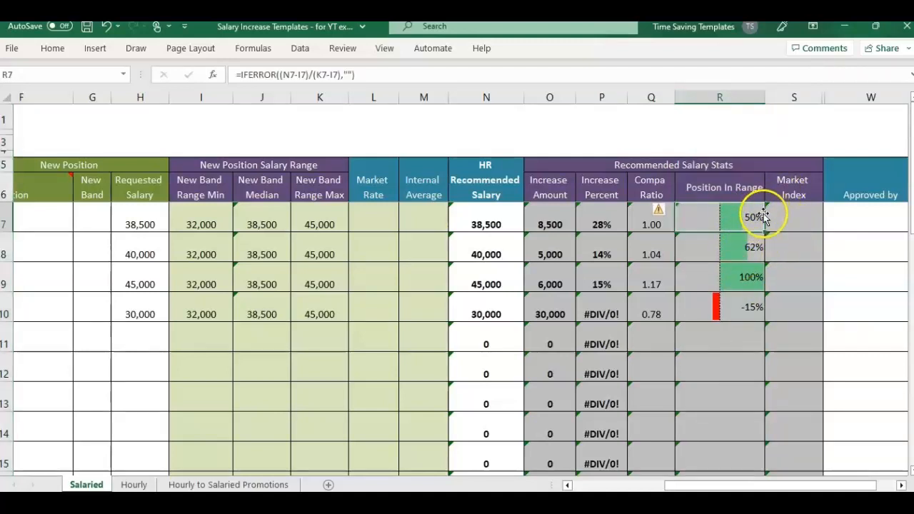
{"action": "mouse_move", "coordinate": [745, 327]}
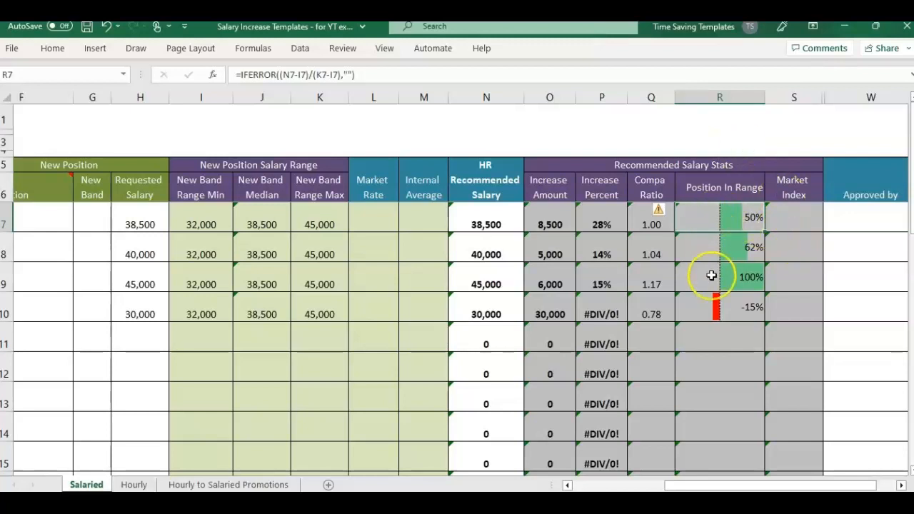
{"action": "mouse_move", "coordinate": [759, 251]}
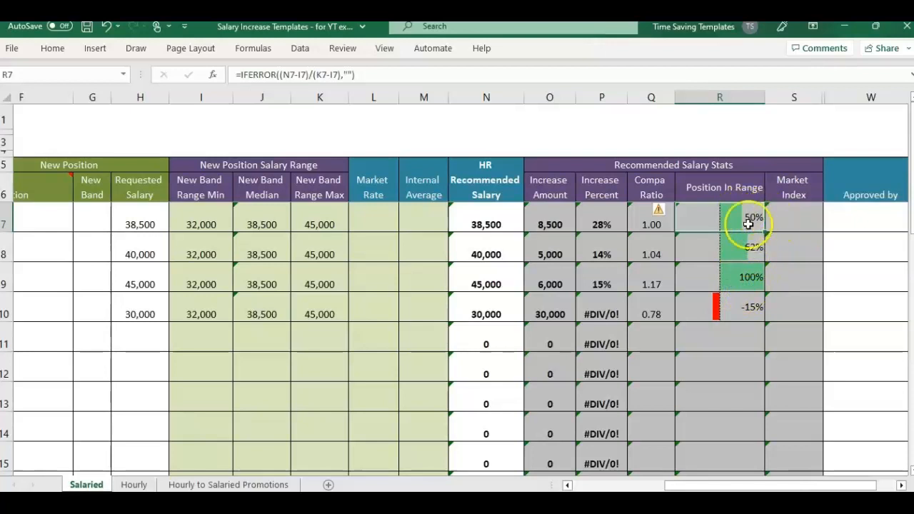
{"action": "mouse_move", "coordinate": [725, 330]}
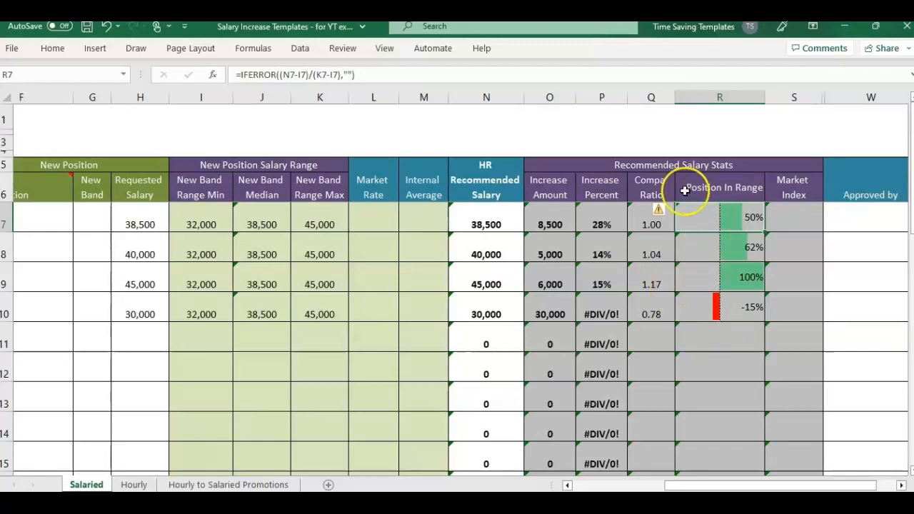
{"action": "mouse_move", "coordinate": [855, 29]}
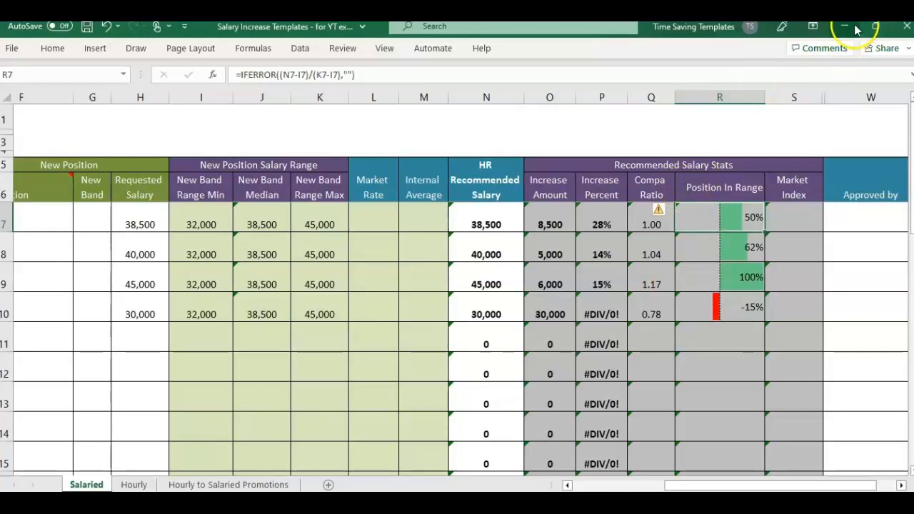
{"action": "mouse_move", "coordinate": [842, 26]}
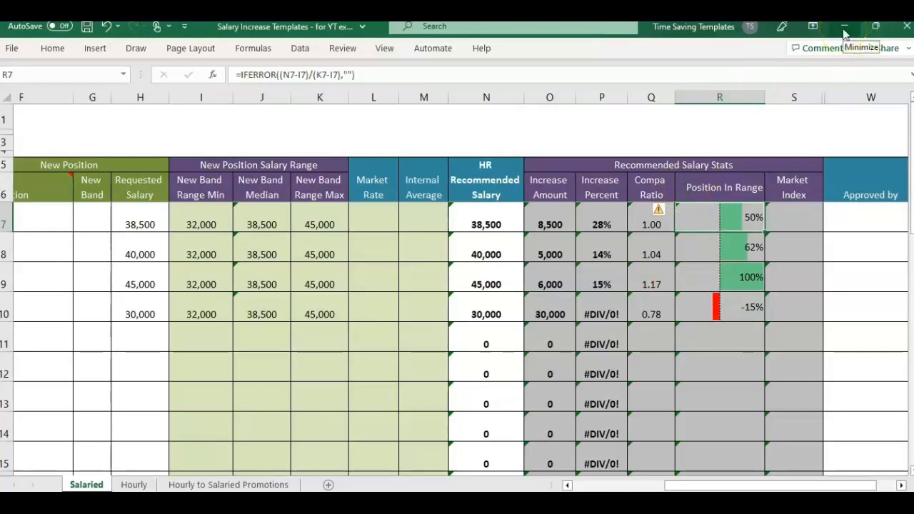
- Minimize the example workbook and select column R in the unformatted salary workbook
{"action": "left_click", "coordinate": [719, 187]}
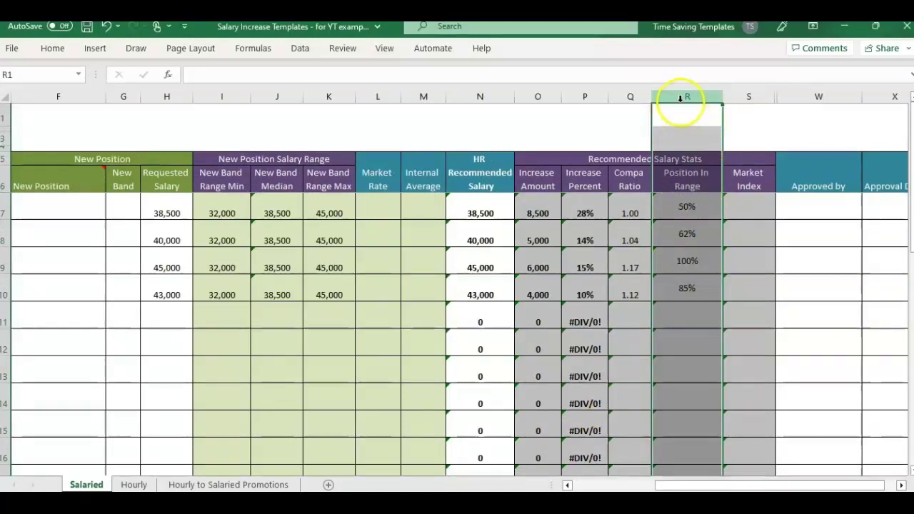
{"action": "left_click", "coordinate": [687, 178]}
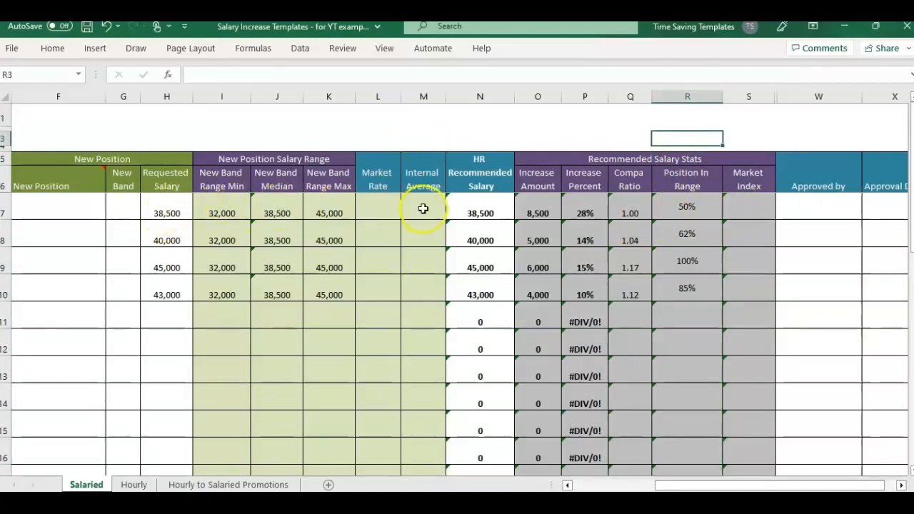
{"action": "mouse_move", "coordinate": [495, 206]}
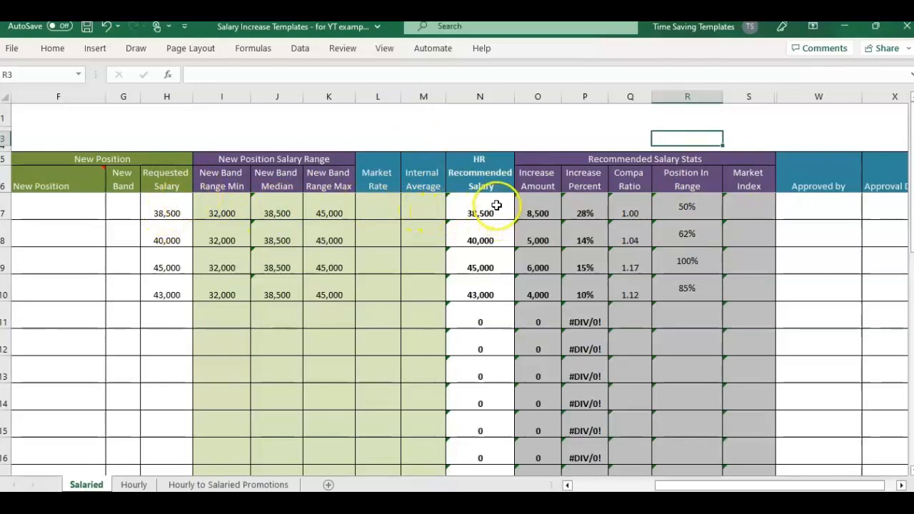
{"action": "mouse_move", "coordinate": [401, 202]}
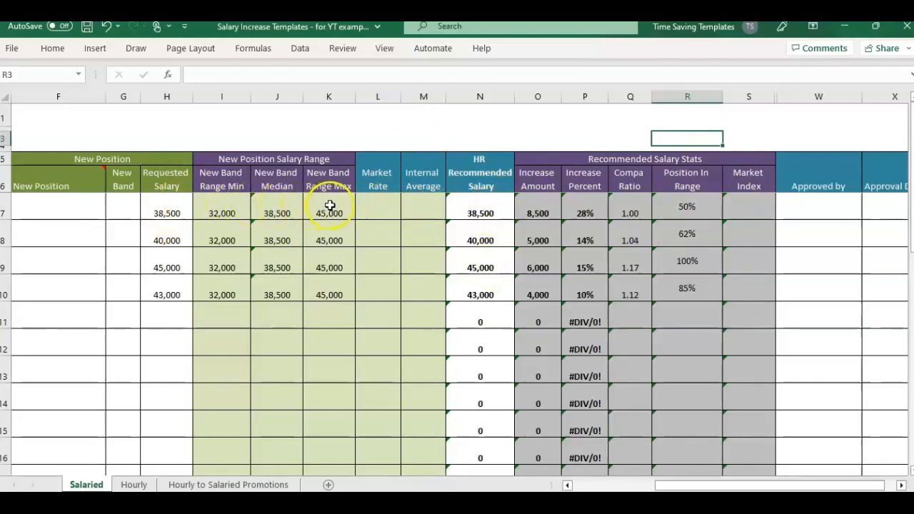
{"action": "mouse_move", "coordinate": [688, 146]}
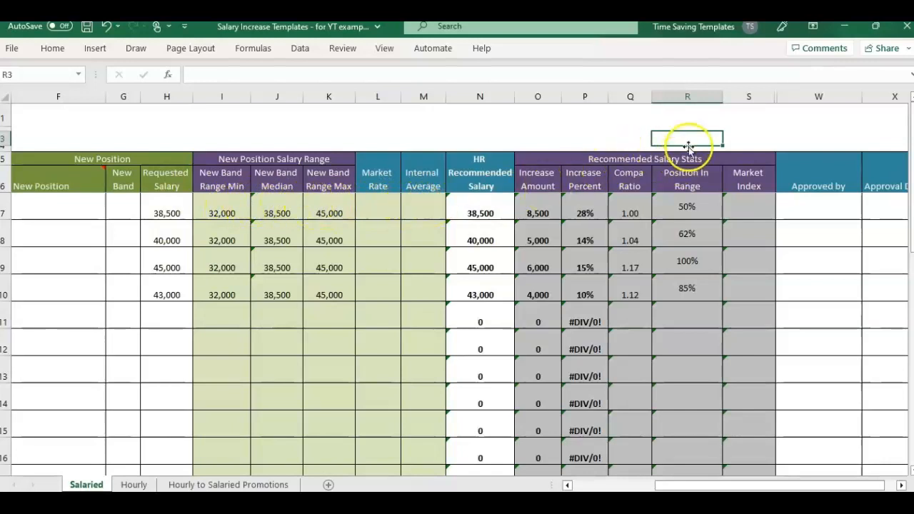
{"action": "left_click", "coordinate": [688, 97]}
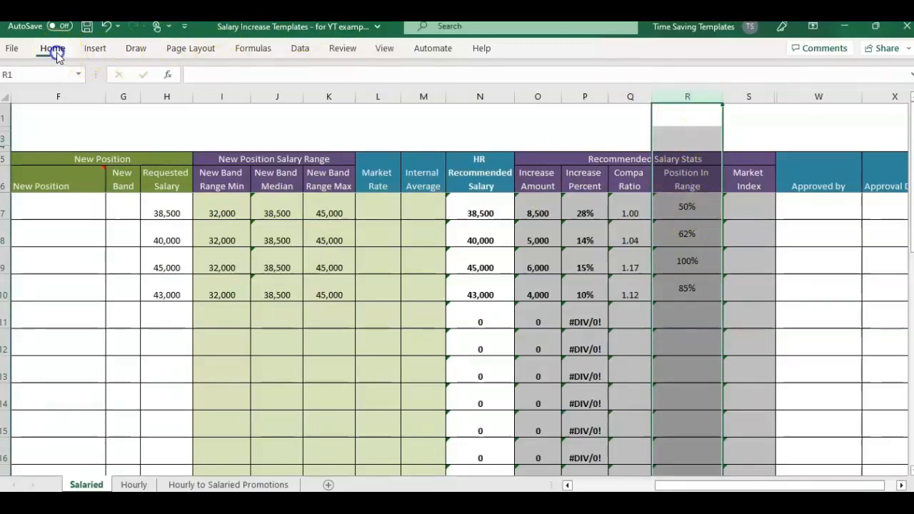
- Bring up Conditional Formatting from Home for the selected Position In Range column
{"action": "left_click", "coordinate": [52, 48]}
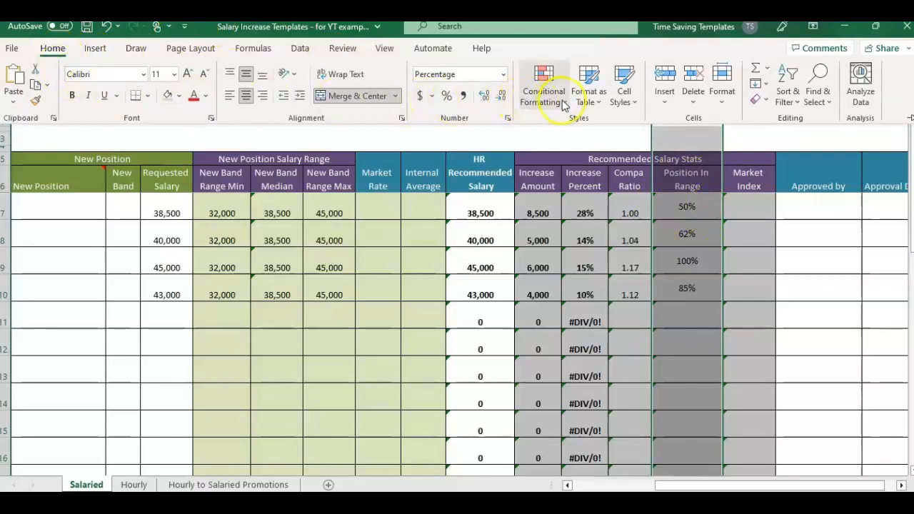
{"action": "left_click", "coordinate": [543, 81]}
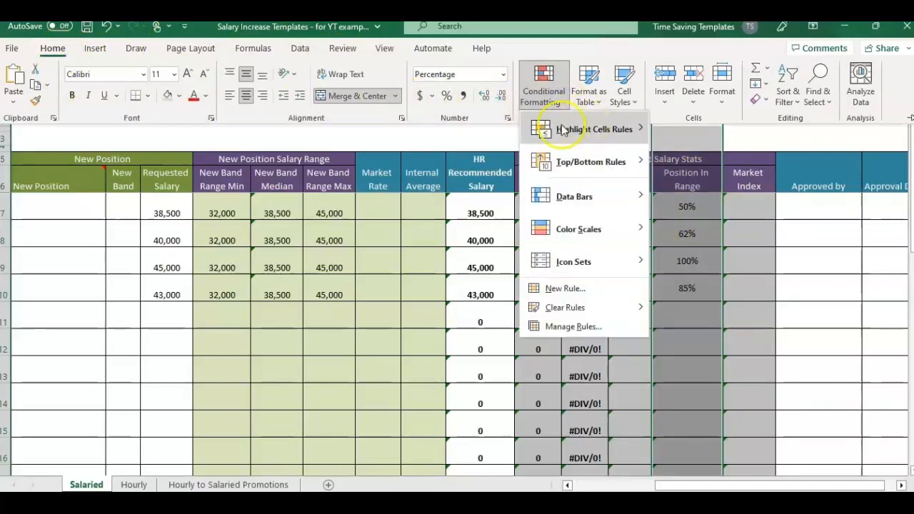
{"action": "mouse_move", "coordinate": [587, 203]}
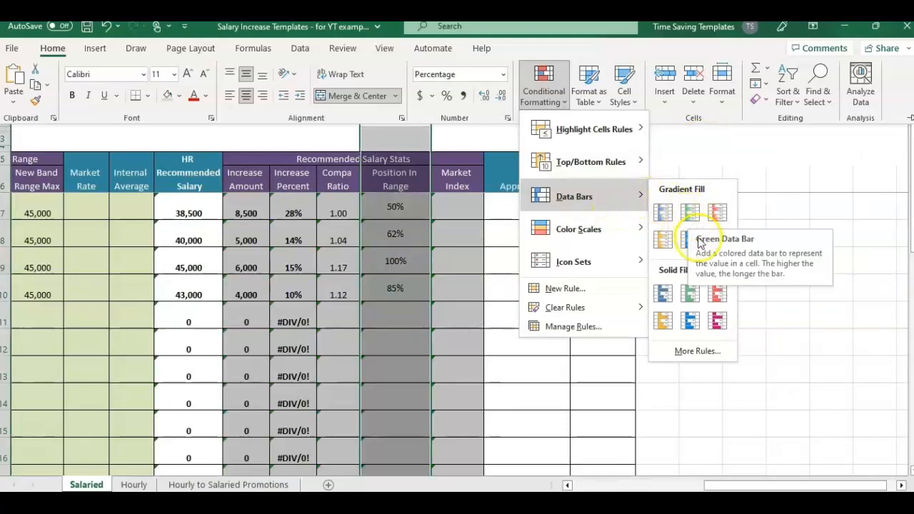
{"action": "mouse_move", "coordinate": [688, 235]}
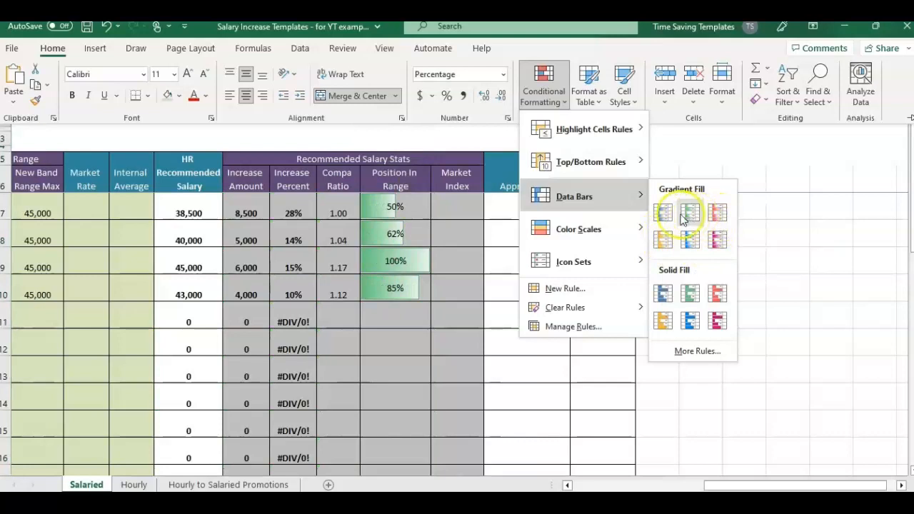
{"action": "mouse_move", "coordinate": [689, 213]}
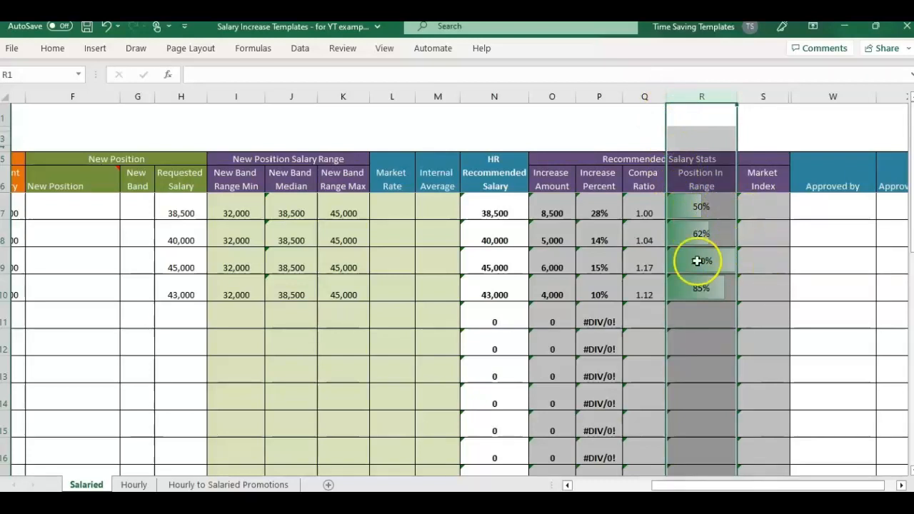
- Enter a 25,000 requested salary in H11 so its Position In Range shows -54%
{"action": "left_click", "coordinate": [699, 260]}
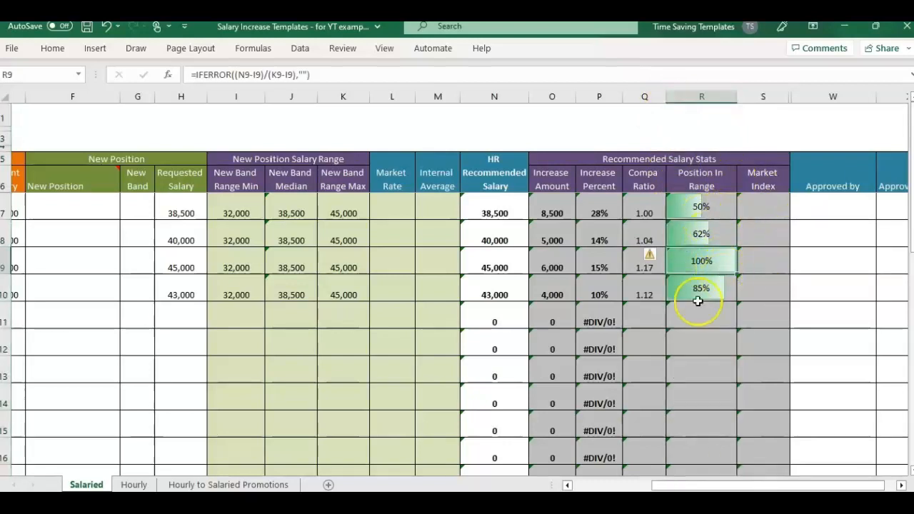
{"action": "mouse_move", "coordinate": [717, 264]}
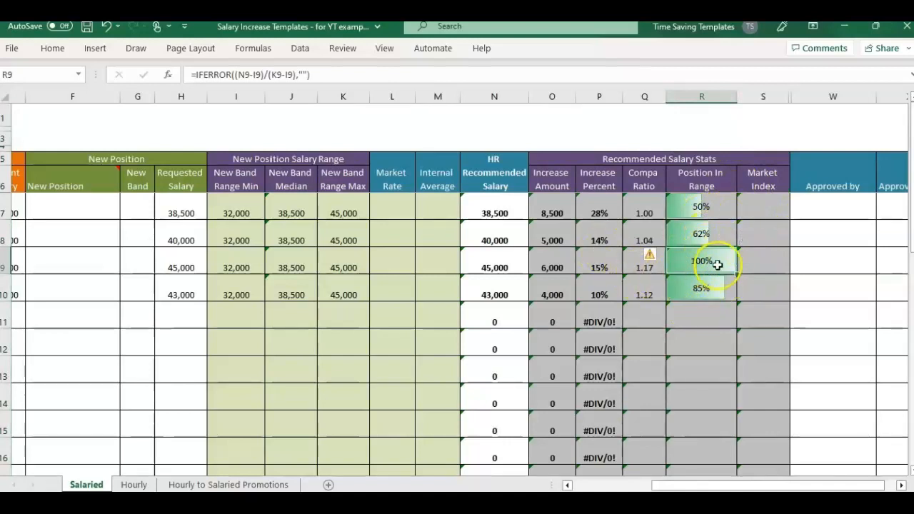
{"action": "mouse_move", "coordinate": [681, 95]}
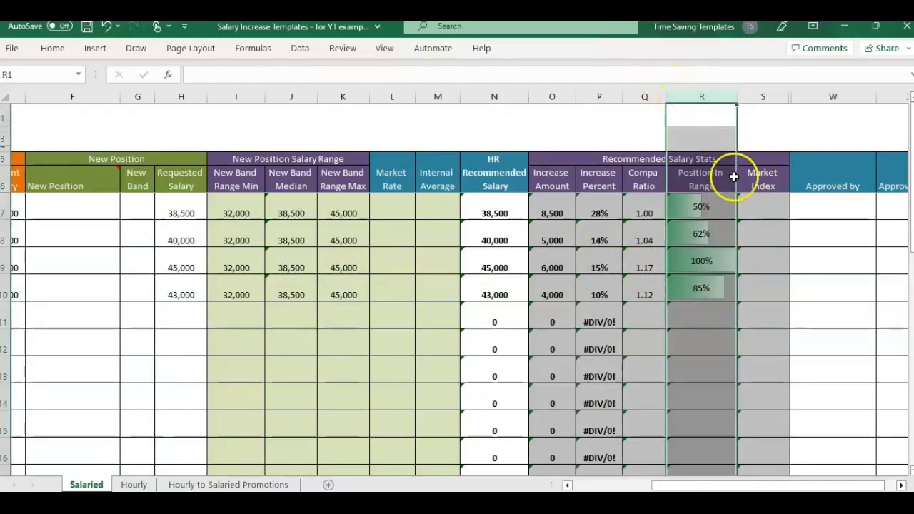
{"action": "mouse_move", "coordinate": [229, 294]}
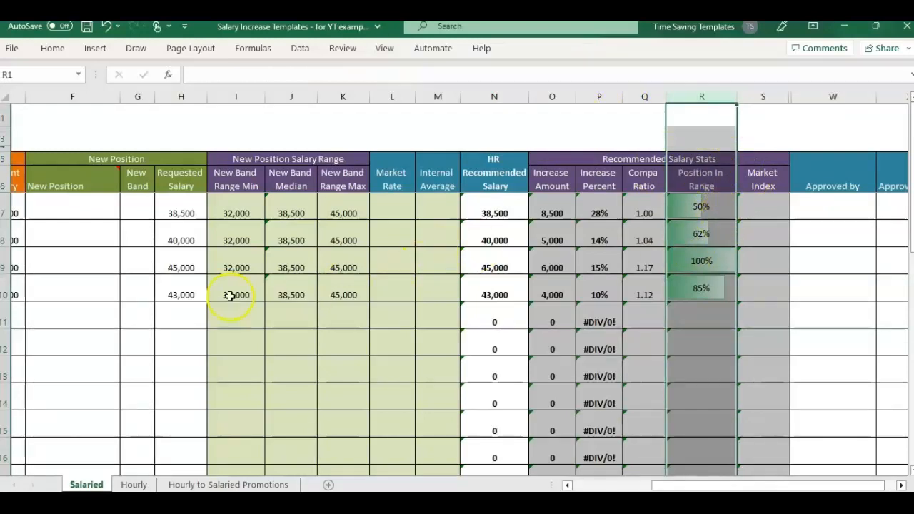
{"action": "left_click", "coordinate": [235, 321]}
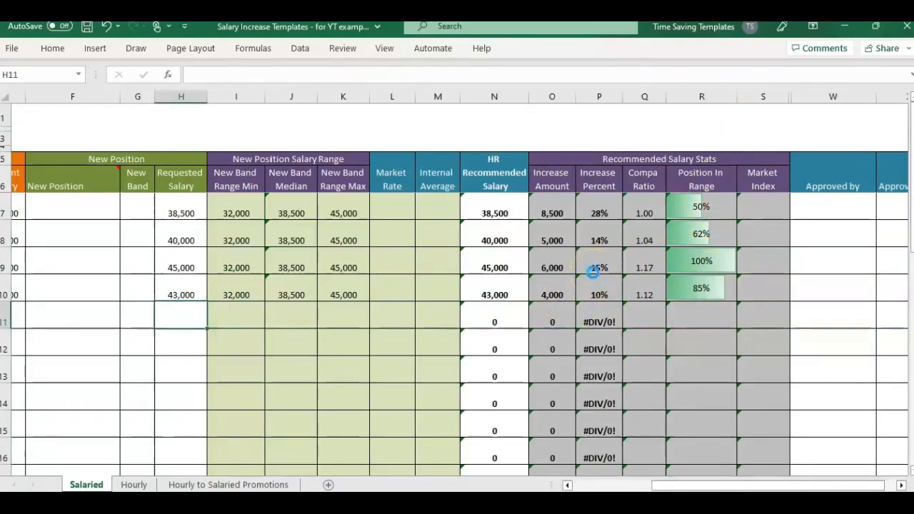
{"action": "left_click", "coordinate": [236, 317]}
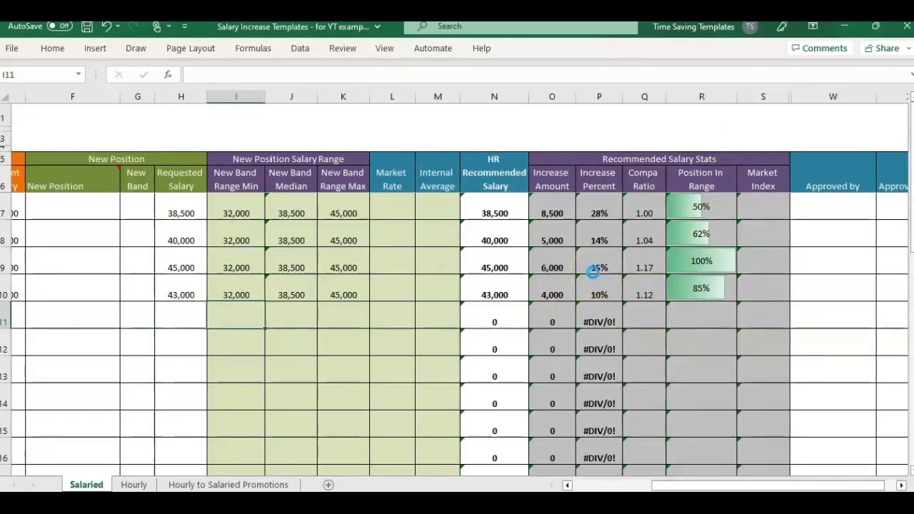
{"action": "left_click", "coordinate": [180, 315]}
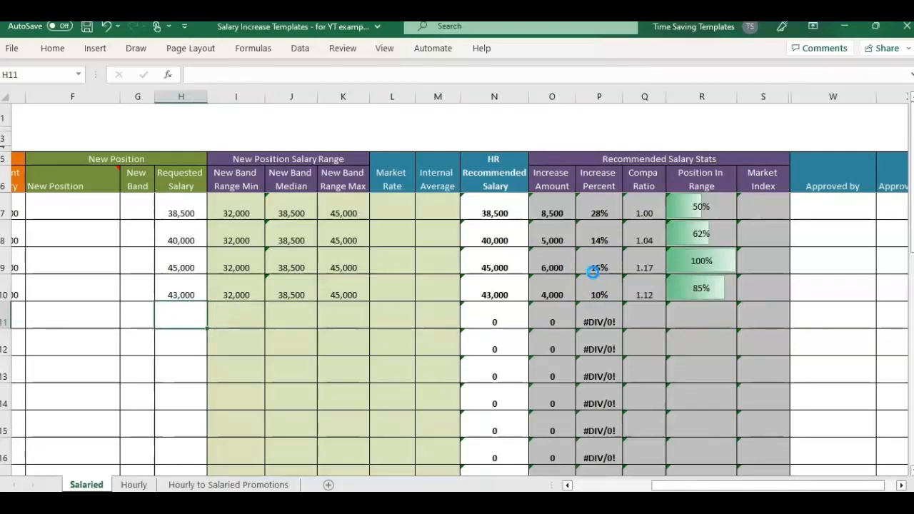
{"action": "type", "text": "25000"}
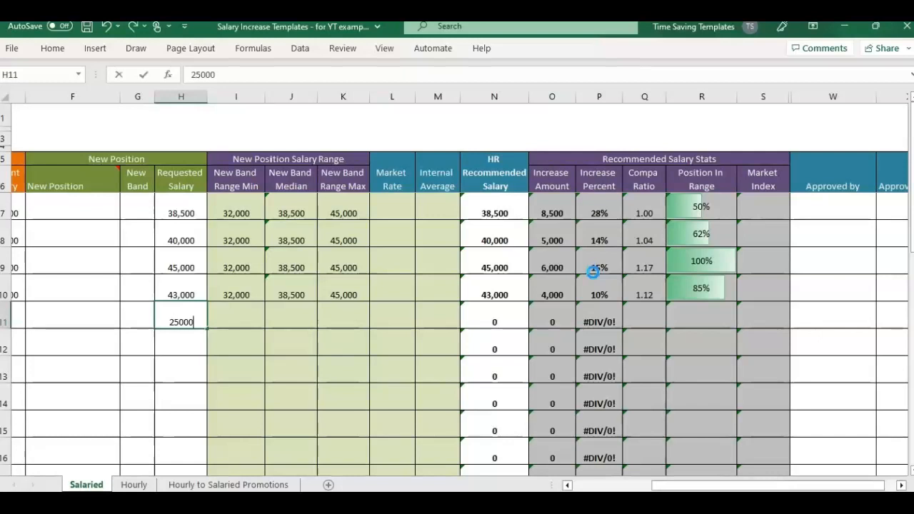
{"action": "key", "text": "Enter"}
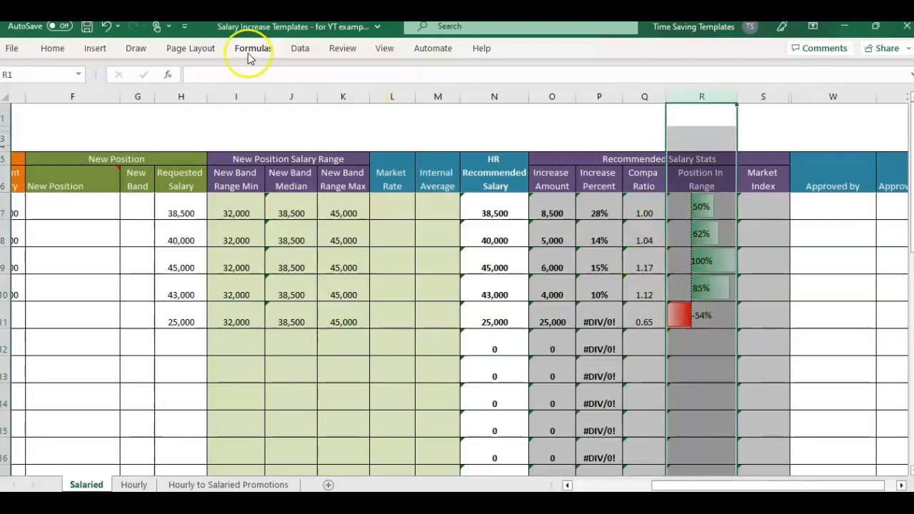
- Edit the Data Bar rule on column R from the Conditional Formatting Rules Manager
{"action": "left_click", "coordinate": [51, 49]}
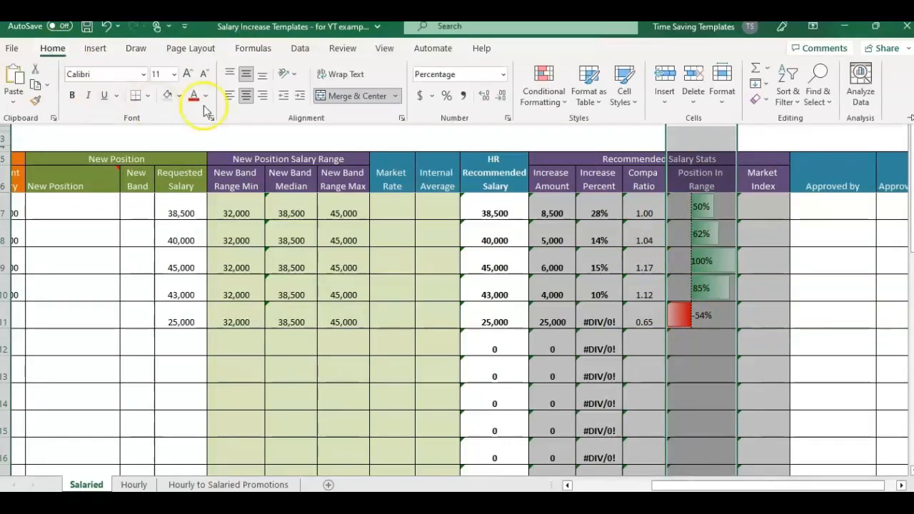
{"action": "left_click", "coordinate": [543, 84]}
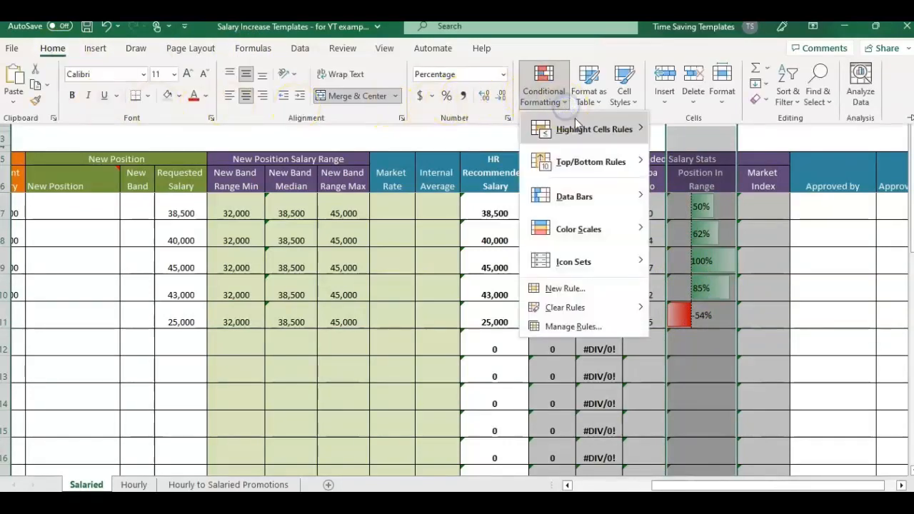
{"action": "left_click", "coordinate": [571, 325]}
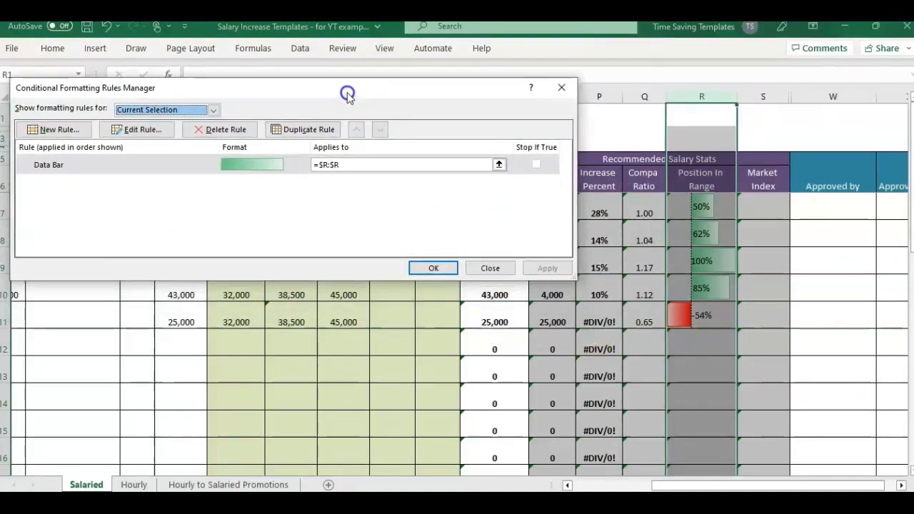
{"action": "left_click", "coordinate": [140, 129]}
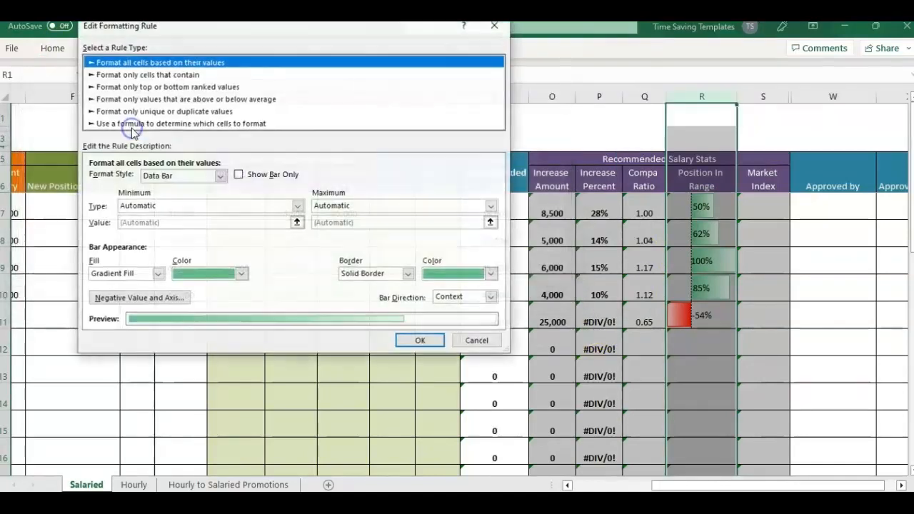
{"action": "mouse_move", "coordinate": [175, 279]}
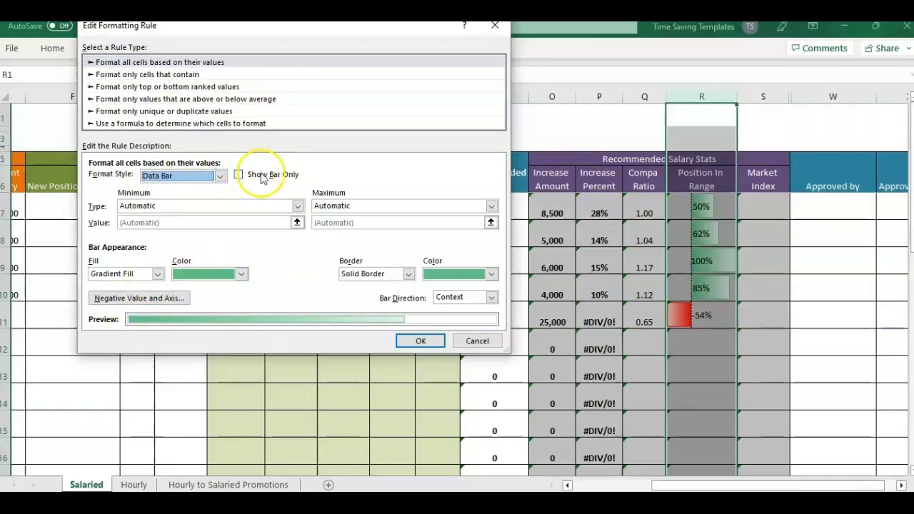
{"action": "mouse_move", "coordinate": [280, 150]}
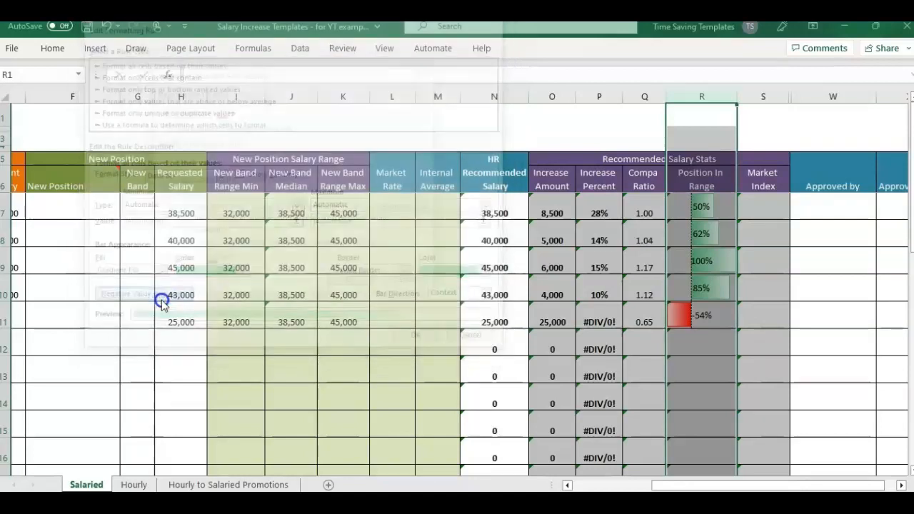
- Set the negative bar axis to Cell midpoint, keeping red fill for negatives
{"action": "left_click", "coordinate": [163, 294]}
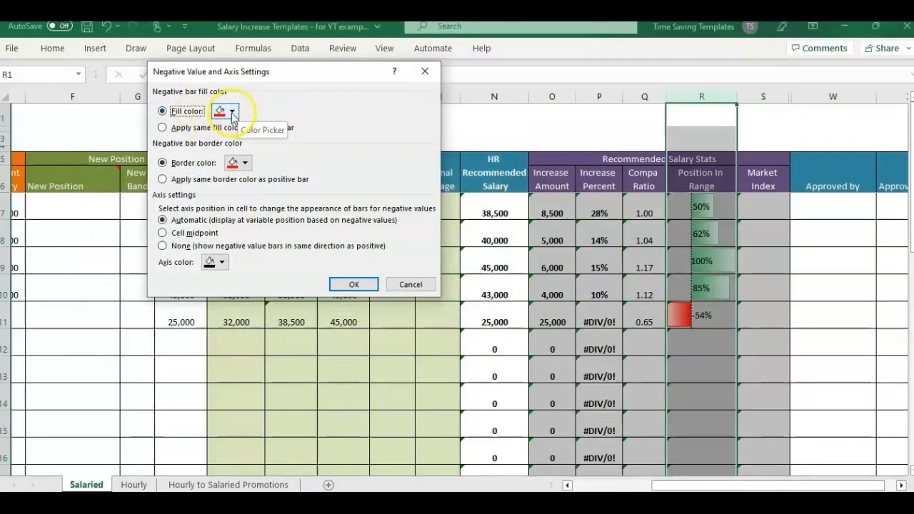
{"action": "left_click", "coordinate": [231, 111]}
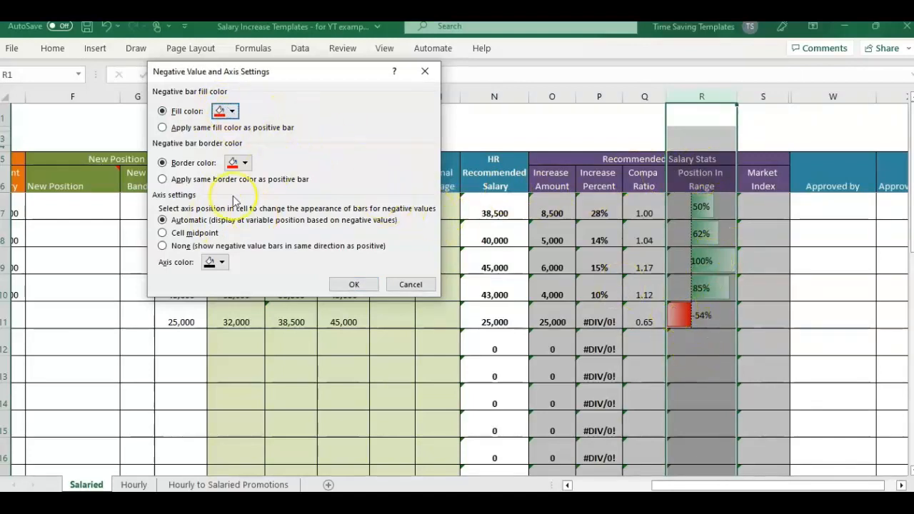
{"action": "mouse_move", "coordinate": [753, 394]}
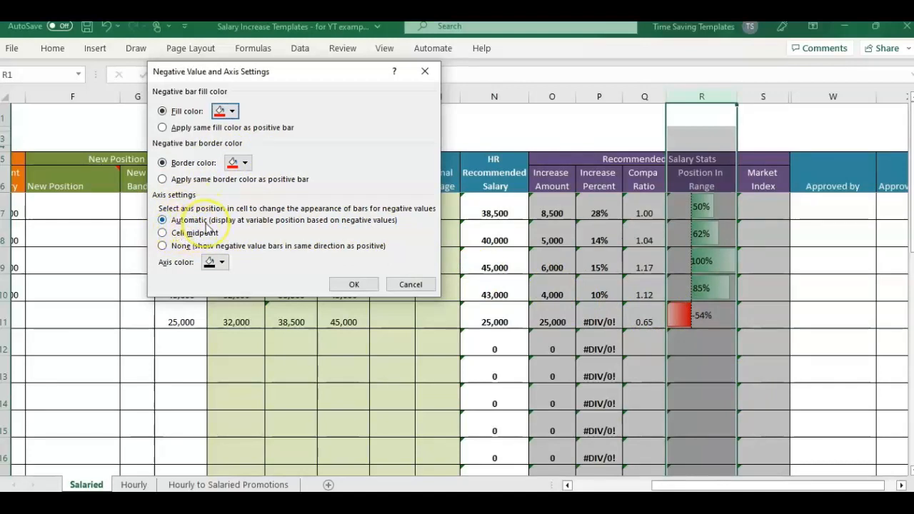
{"action": "mouse_move", "coordinate": [305, 236]}
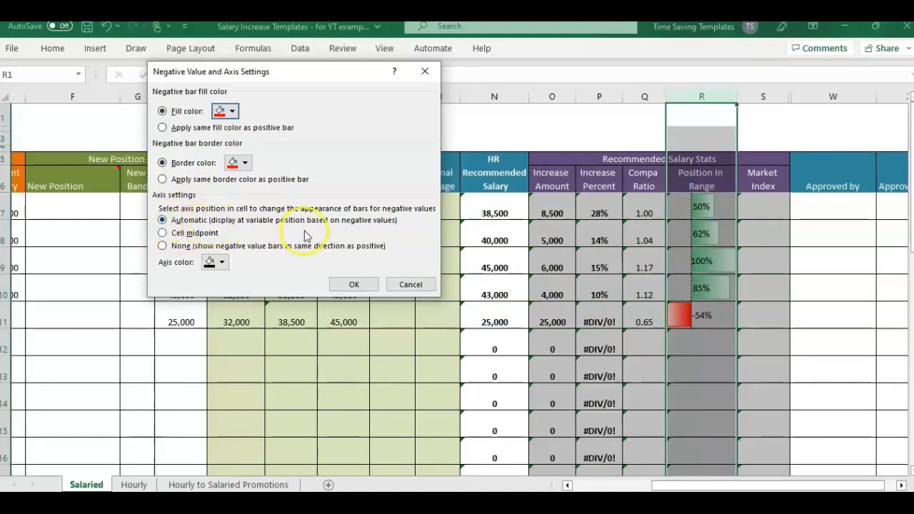
{"action": "mouse_move", "coordinate": [702, 301]}
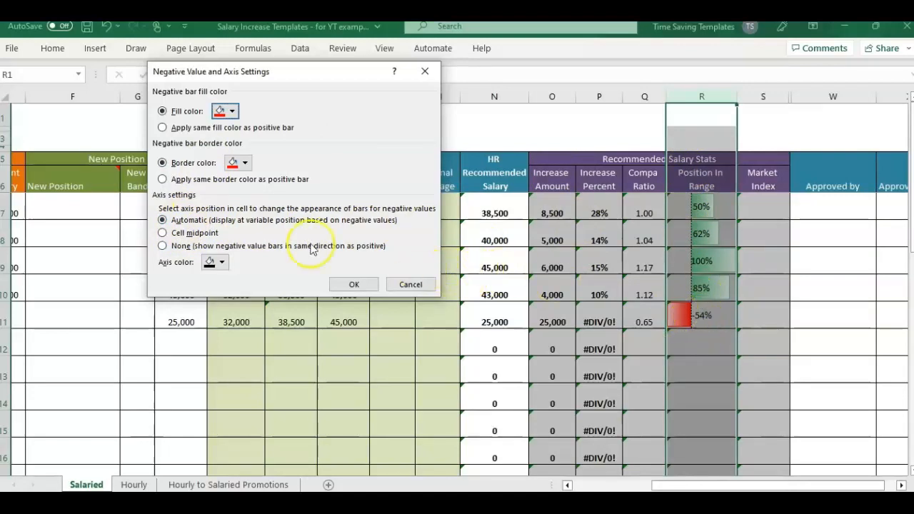
{"action": "mouse_move", "coordinate": [663, 191]}
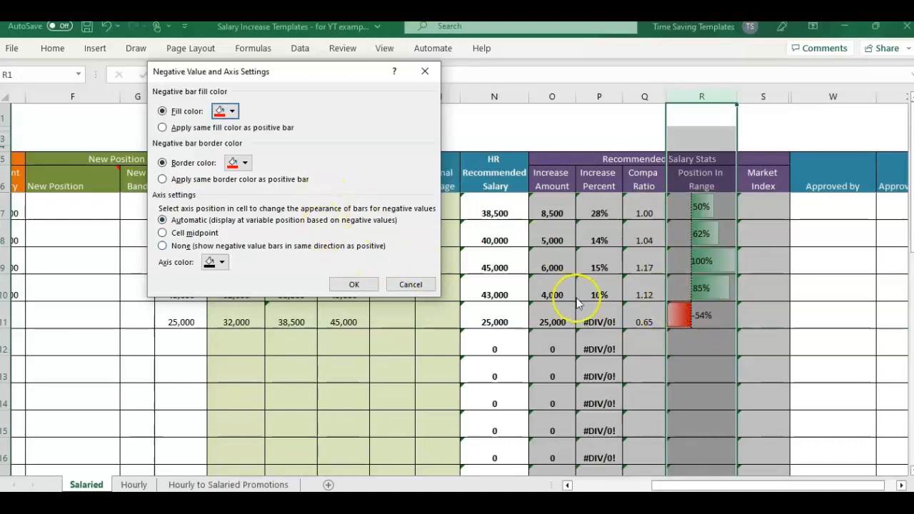
{"action": "mouse_move", "coordinate": [691, 226]}
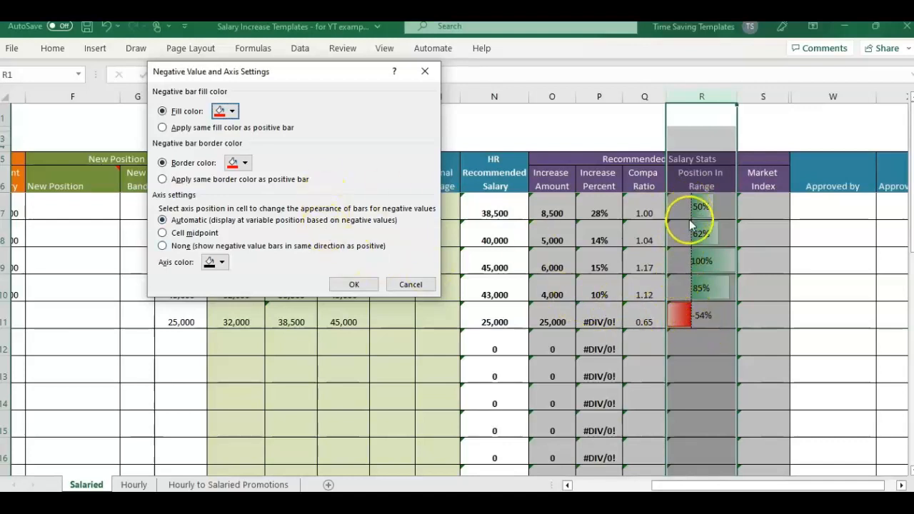
{"action": "mouse_move", "coordinate": [692, 330]}
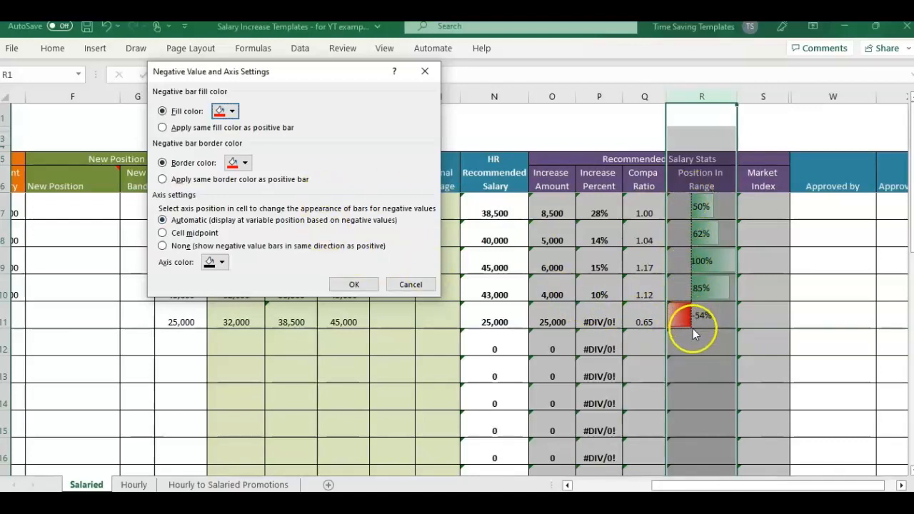
{"action": "left_click", "coordinate": [162, 233]}
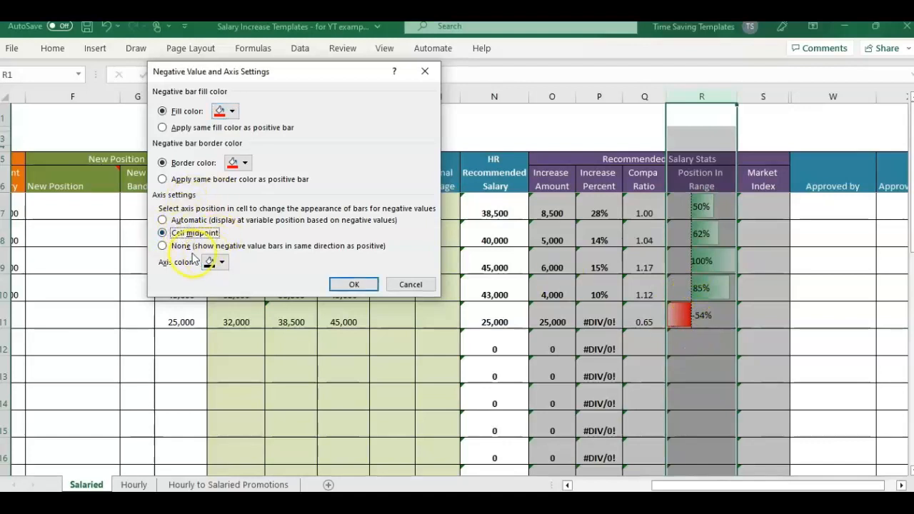
{"action": "mouse_move", "coordinate": [313, 260]}
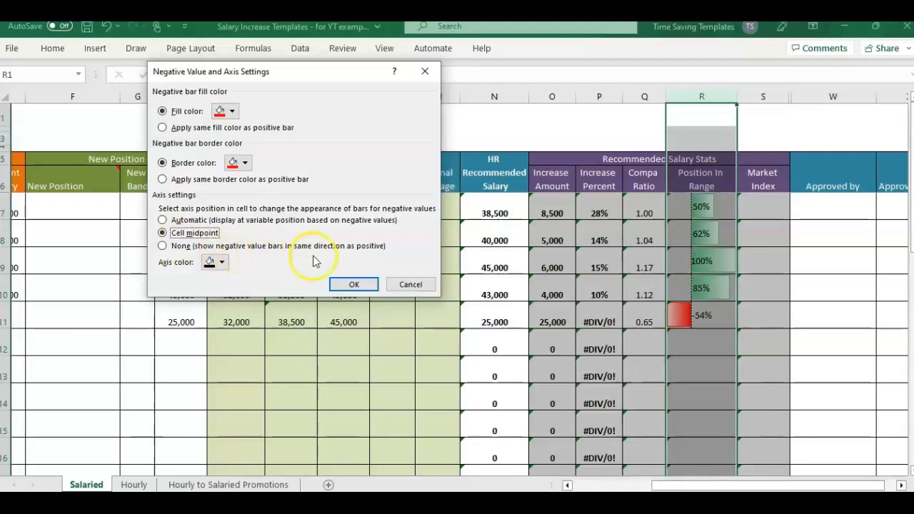
{"action": "mouse_move", "coordinate": [382, 248]}
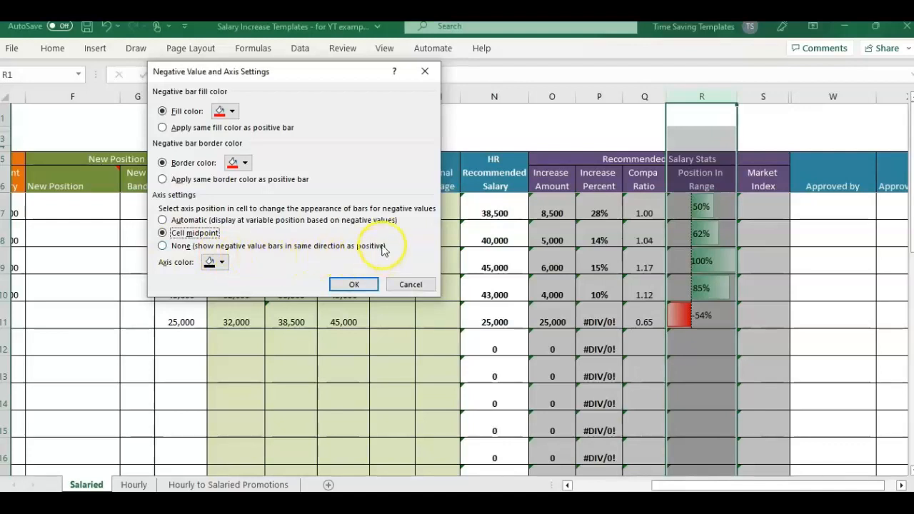
{"action": "mouse_move", "coordinate": [353, 285]}
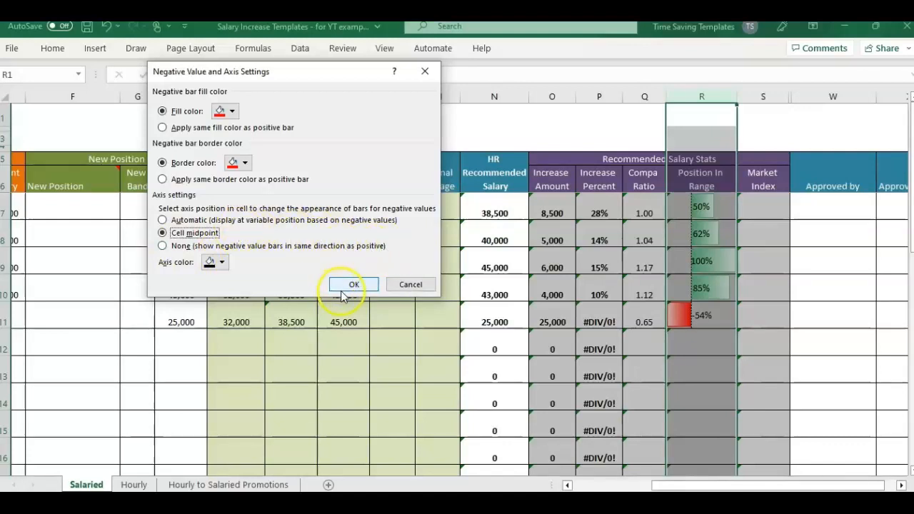
- Confirm the axis settings, the rule and the Rules Manager to apply midpoint bars
{"action": "left_click", "coordinate": [352, 284]}
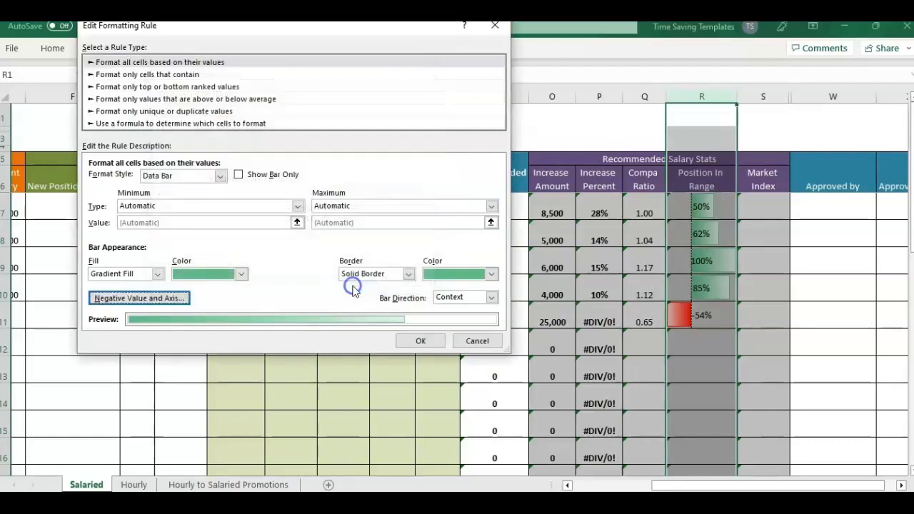
{"action": "left_click", "coordinate": [420, 340]}
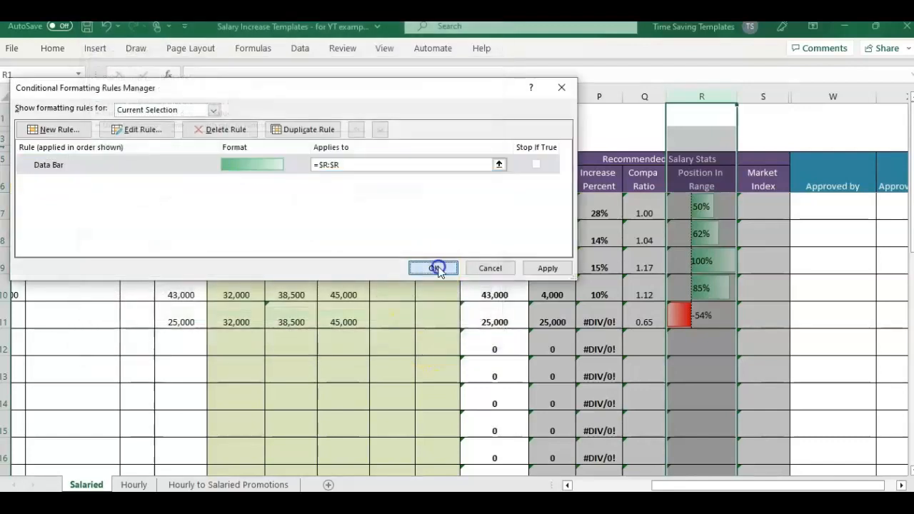
{"action": "left_click", "coordinate": [432, 269]}
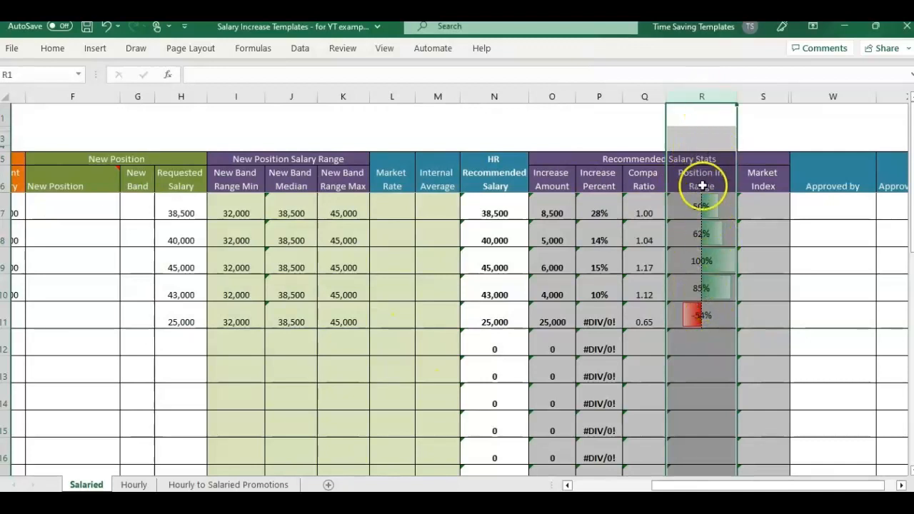
- Check the position-in-range formula in R7 and widen column R slightly
{"action": "left_click", "coordinate": [701, 179]}
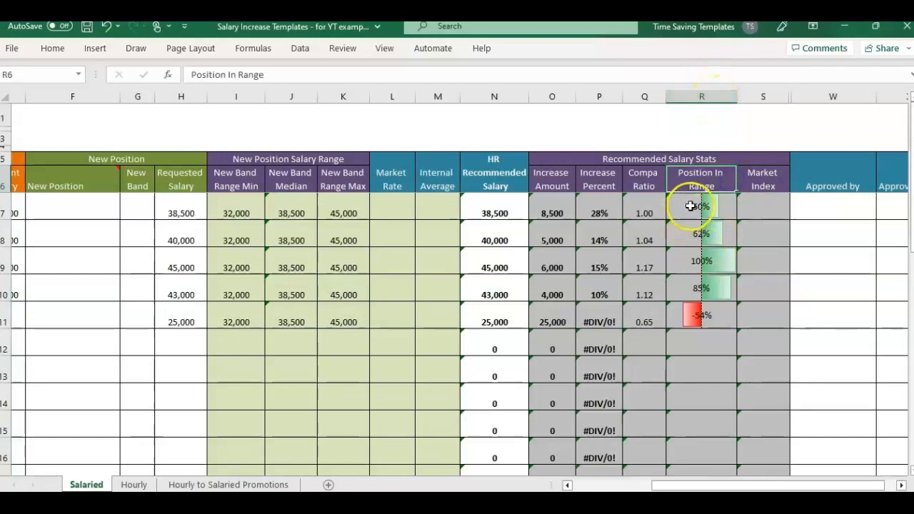
{"action": "left_click", "coordinate": [701, 205]}
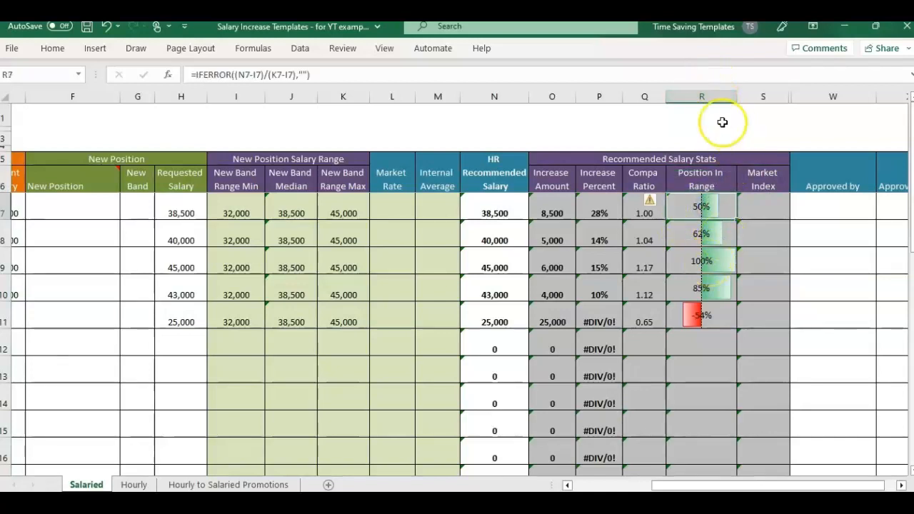
{"action": "left_click", "coordinate": [701, 97]}
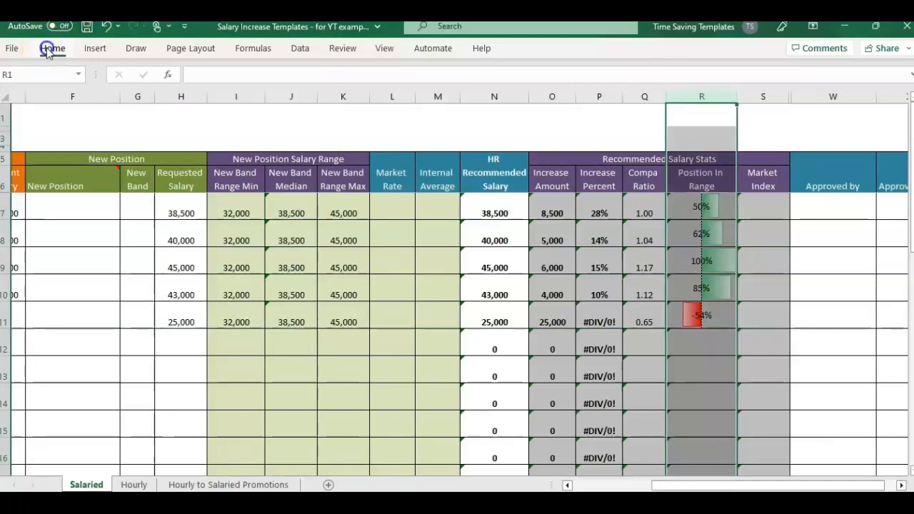
{"action": "left_click", "coordinate": [51, 49]}
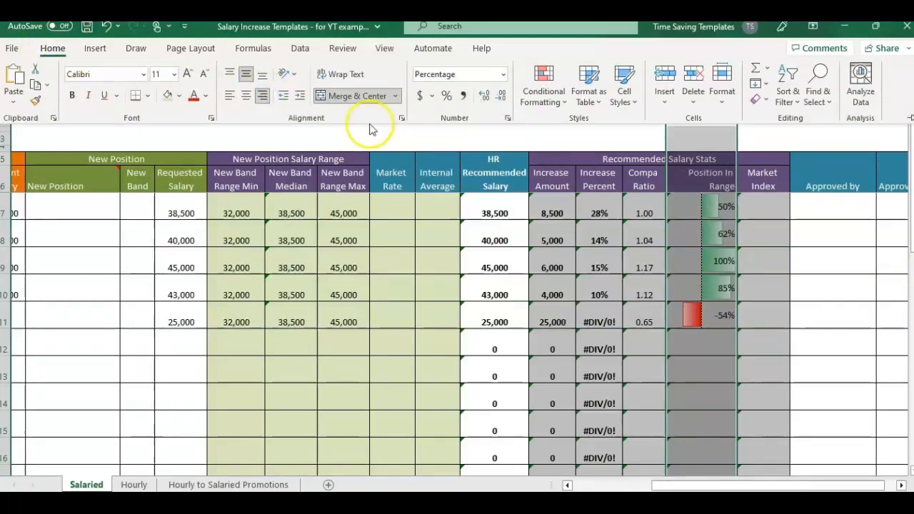
{"action": "mouse_move", "coordinate": [722, 325]}
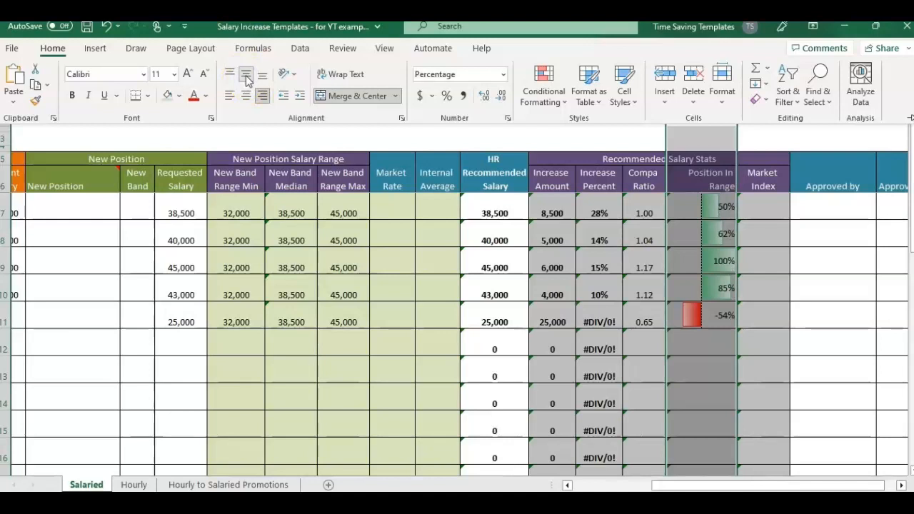
{"action": "left_click_drag", "start_coordinate": [736, 97], "coordinate": [745, 97]}
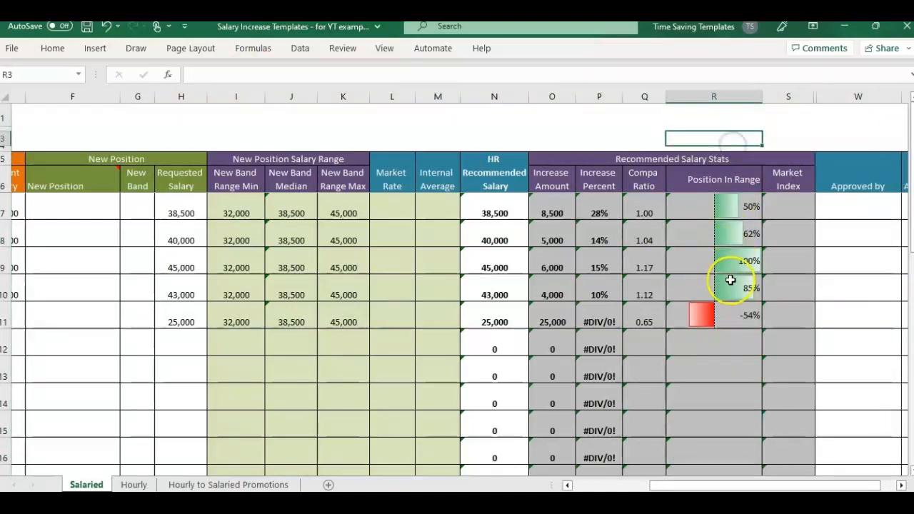
- Verify row 9's =IFERROR((N9-I9)/(K9-I9),"") formula reaches 100% with a full bar
{"action": "left_click", "coordinate": [730, 269]}
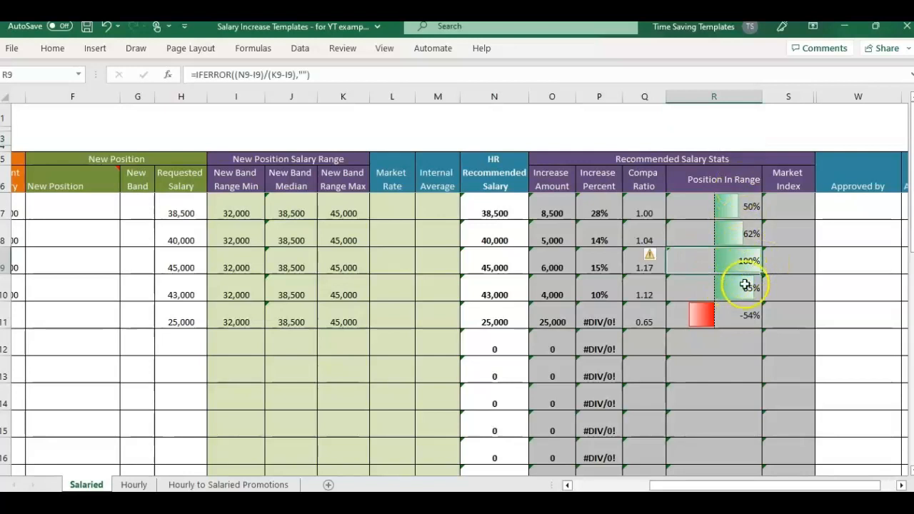
{"action": "mouse_move", "coordinate": [757, 270]}
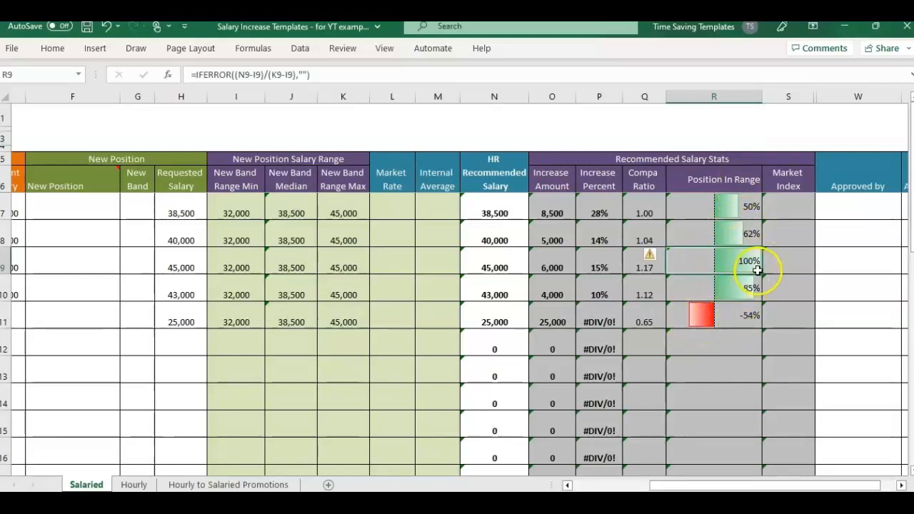
{"action": "mouse_move", "coordinate": [753, 250]}
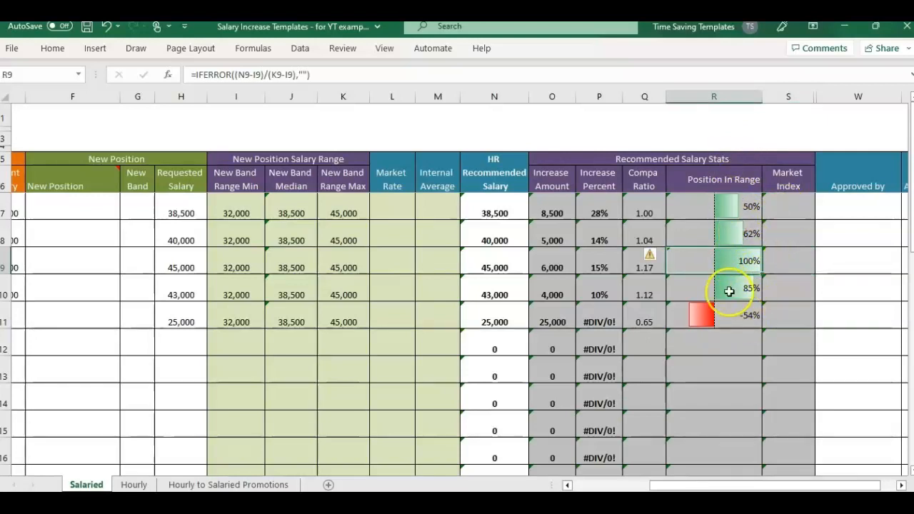
{"action": "left_click", "coordinate": [180, 342]}
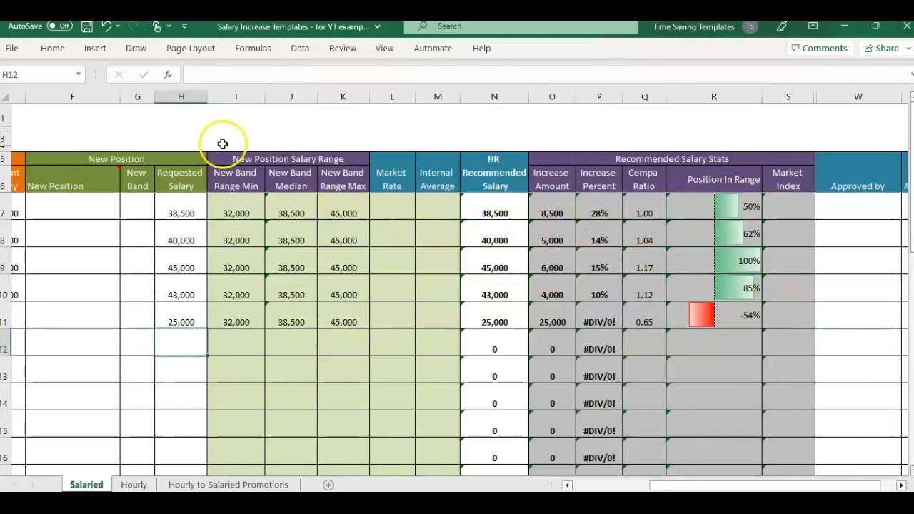
- Enter a 50,000 requested salary for row 12 so Position In Range shows 138%
{"action": "left_click", "coordinate": [343, 213]}
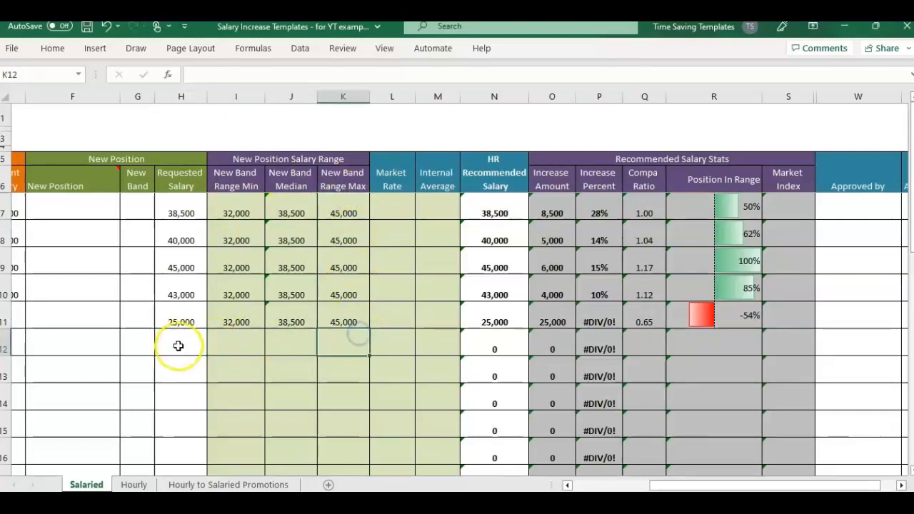
{"action": "type", "text": "500"}
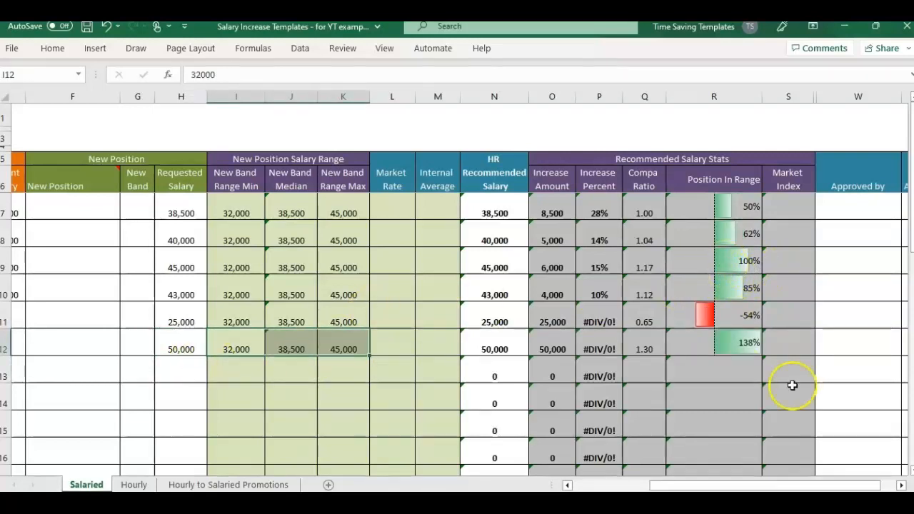
{"action": "mouse_move", "coordinate": [755, 347]}
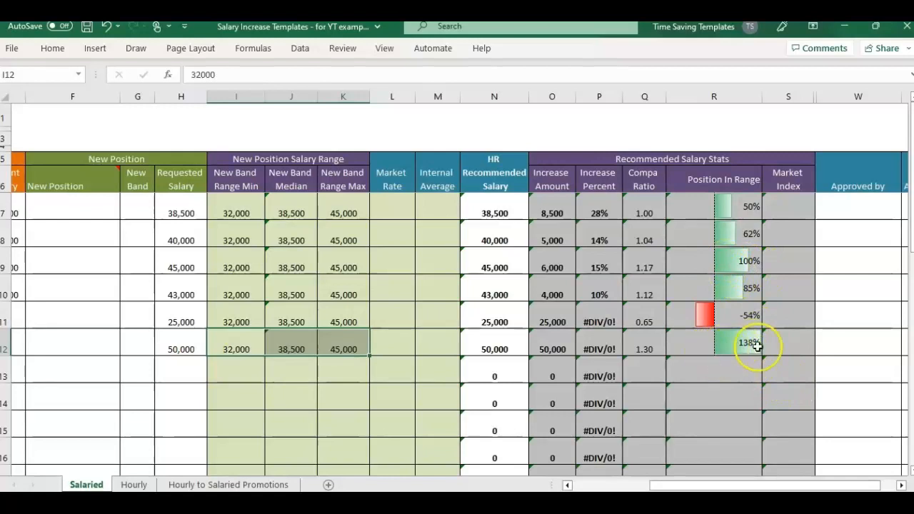
{"action": "mouse_move", "coordinate": [802, 357]}
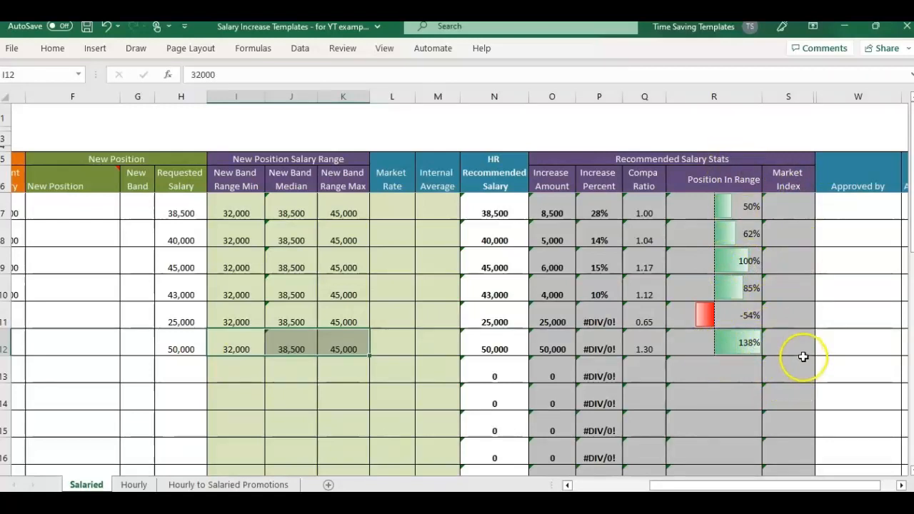
{"action": "left_click", "coordinate": [714, 180]}
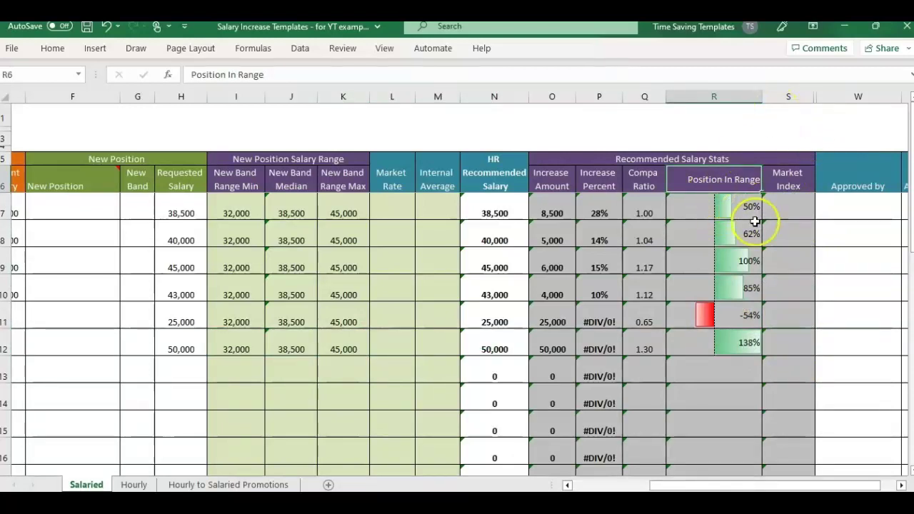
{"action": "mouse_move", "coordinate": [735, 239]}
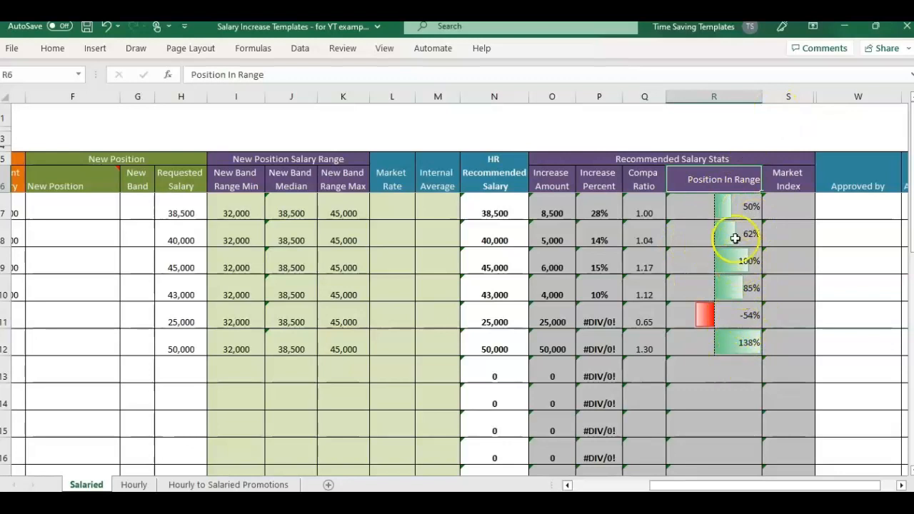
{"action": "mouse_move", "coordinate": [788, 163]}
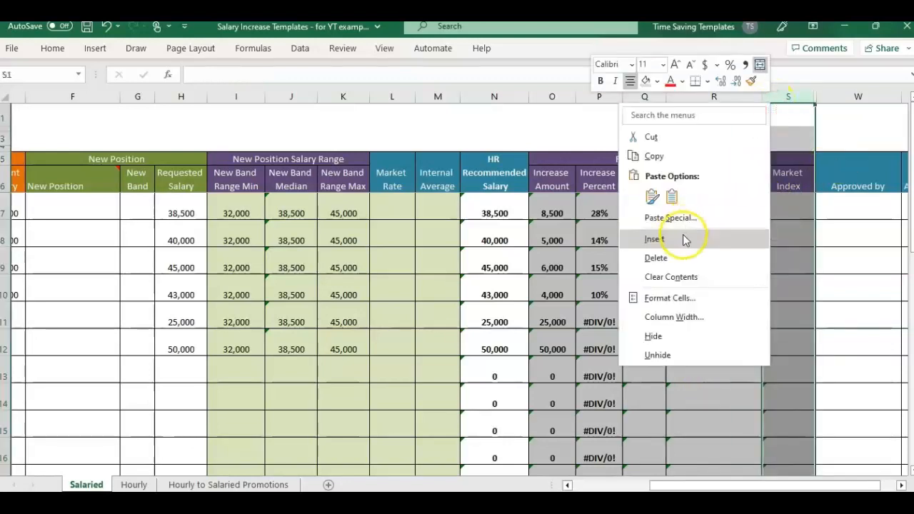
- Insert a blank column S after Position In Range and reselect column R
{"action": "left_click", "coordinate": [654, 238]}
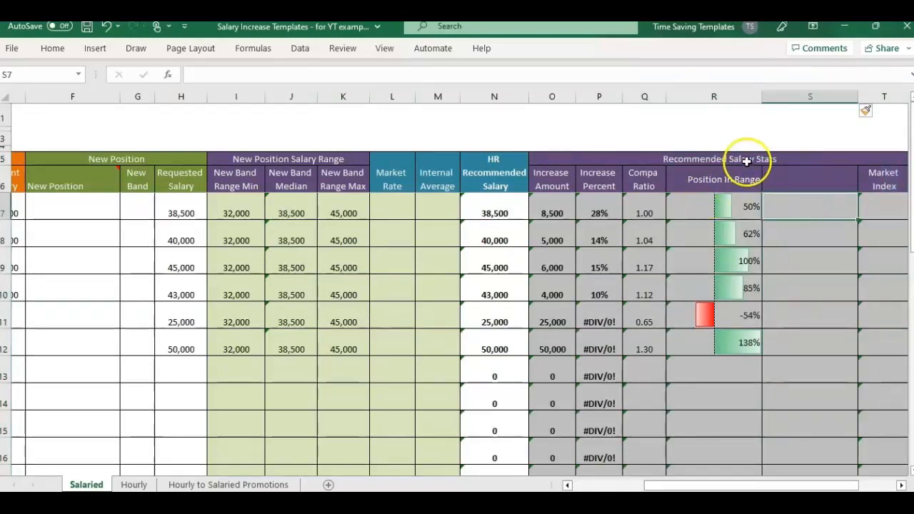
{"action": "mouse_move", "coordinate": [742, 156]}
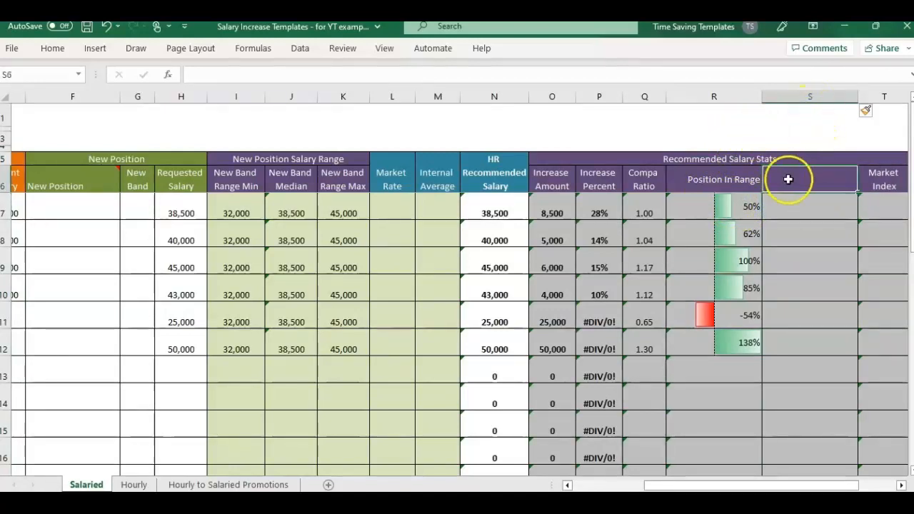
{"action": "mouse_move", "coordinate": [808, 156]}
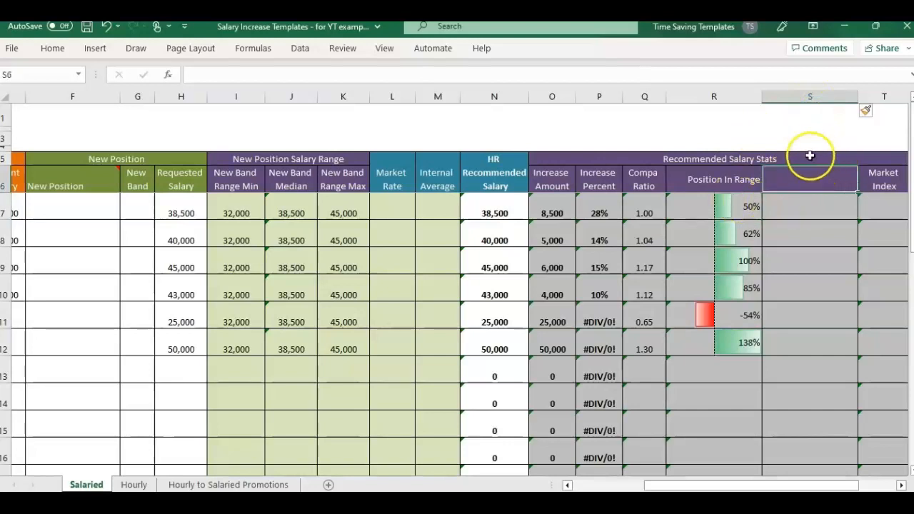
{"action": "left_click", "coordinate": [713, 97]}
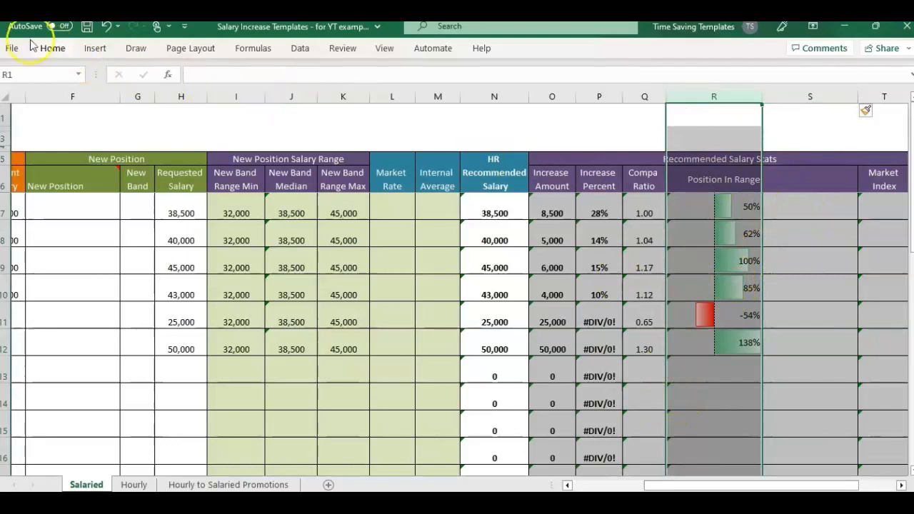
- Clear data bar rules from column R, narrow it, and start =R7 in S7
{"action": "left_click", "coordinate": [51, 49]}
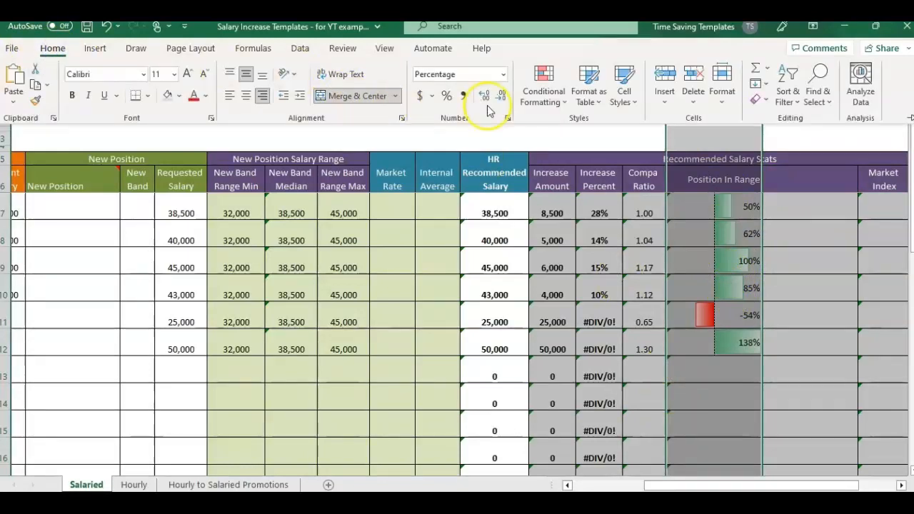
{"action": "left_click", "coordinate": [543, 81]}
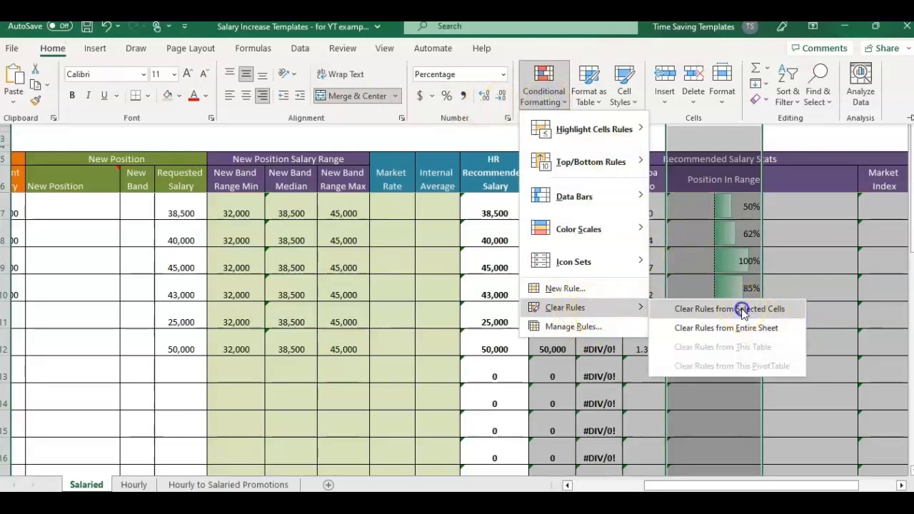
{"action": "left_click", "coordinate": [731, 309]}
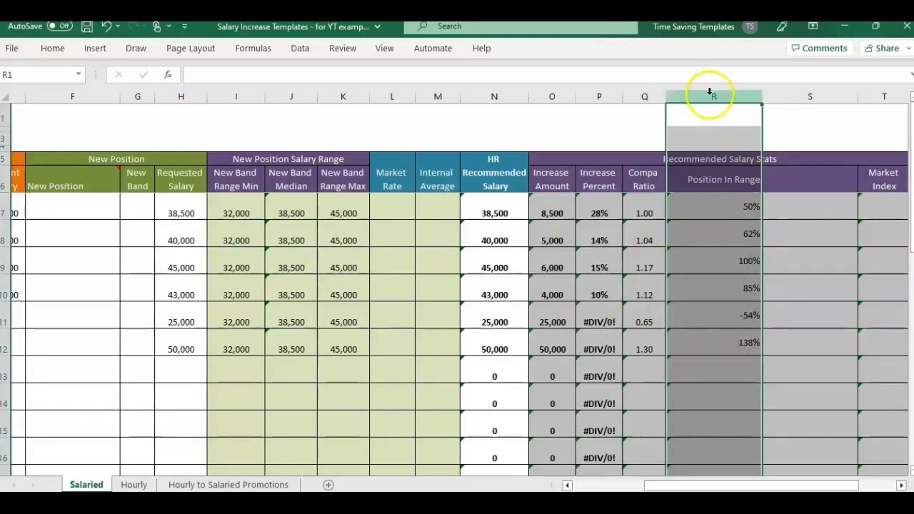
{"action": "mouse_move", "coordinate": [51, 48]}
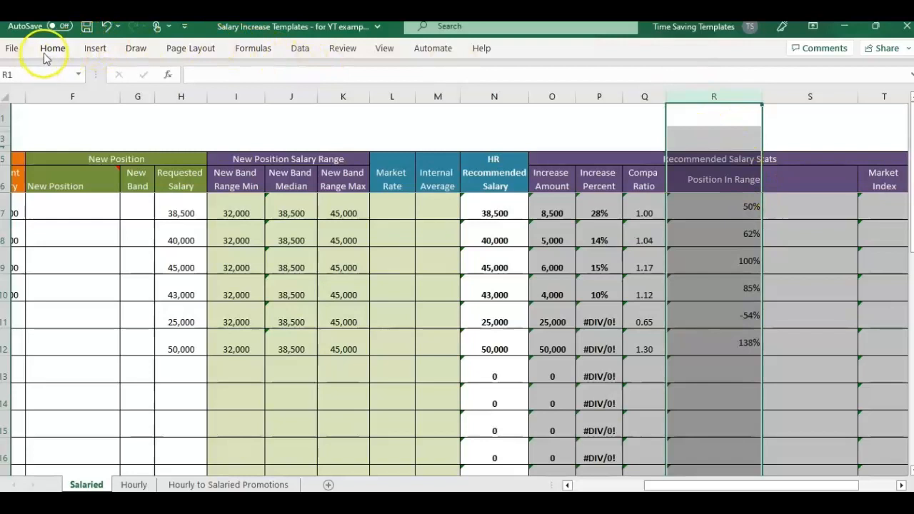
{"action": "left_click_drag", "start_coordinate": [762, 97], "coordinate": [733, 103]}
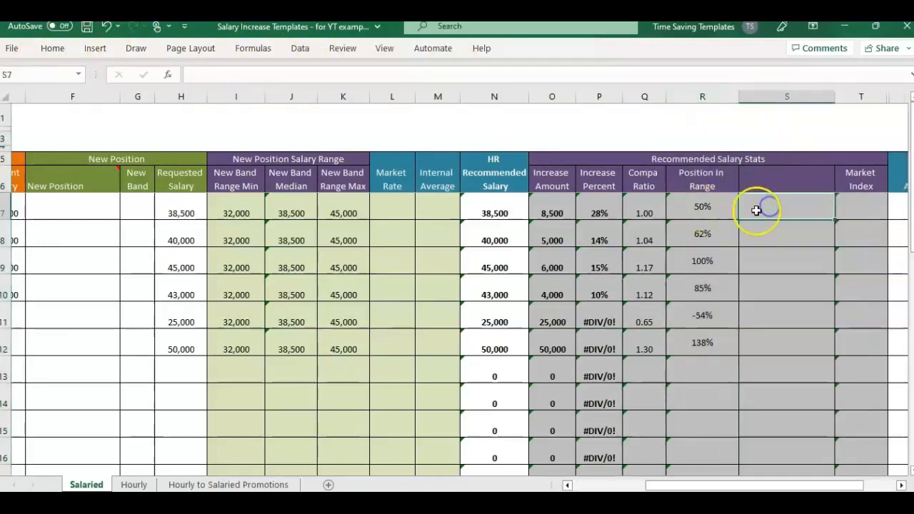
{"action": "type", "text": "="}
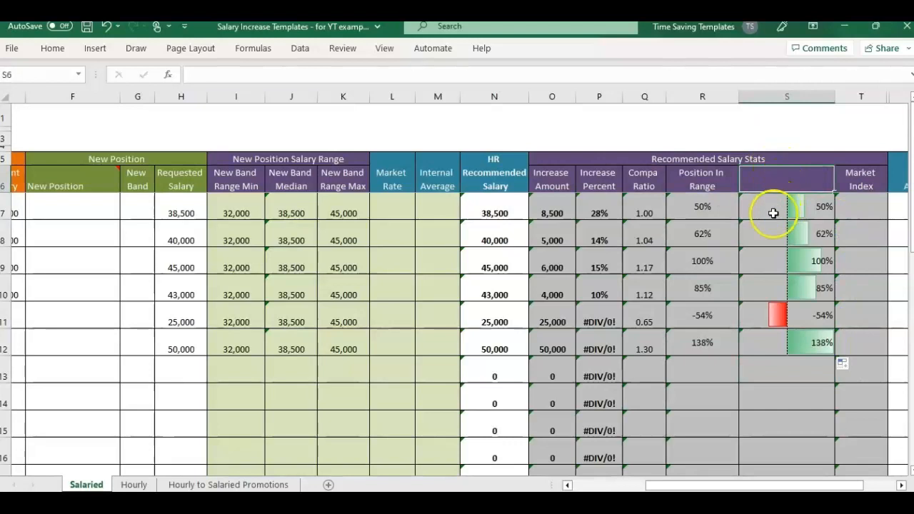
{"action": "left_click", "coordinate": [774, 213]}
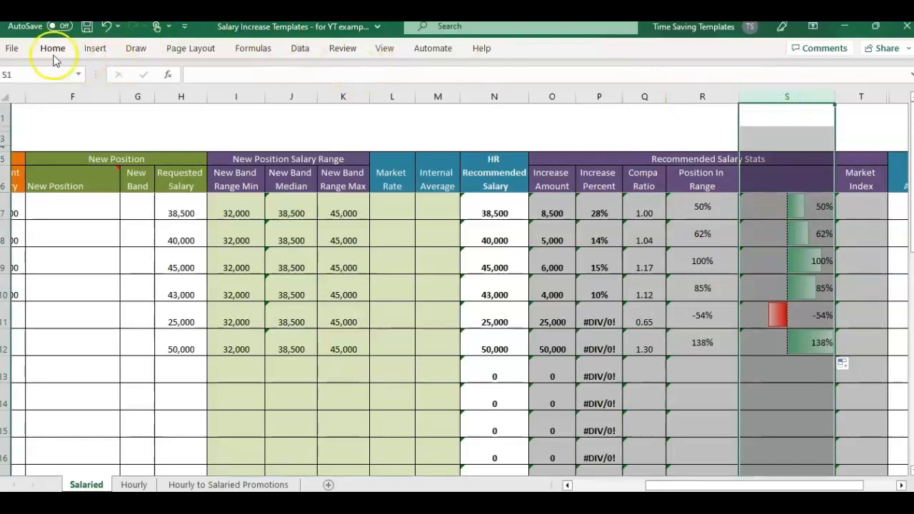
{"action": "left_click", "coordinate": [52, 49]}
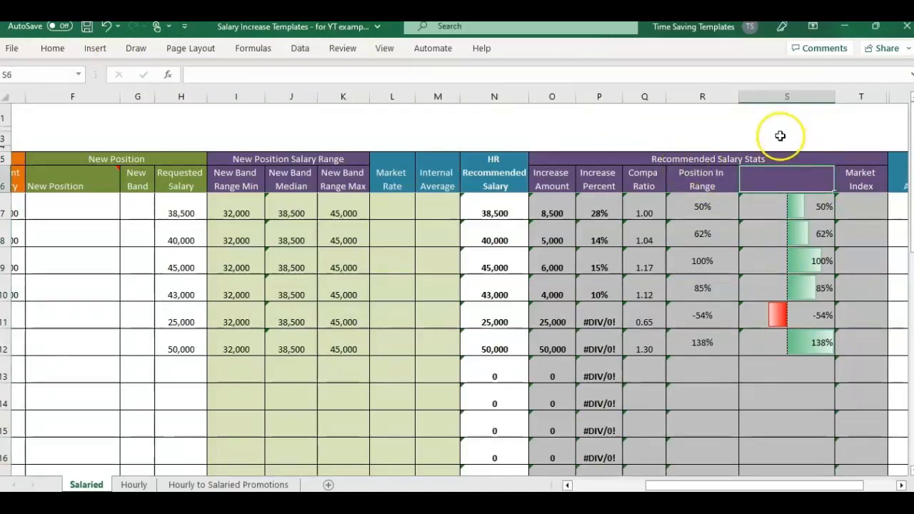
{"action": "mouse_move", "coordinate": [714, 155]}
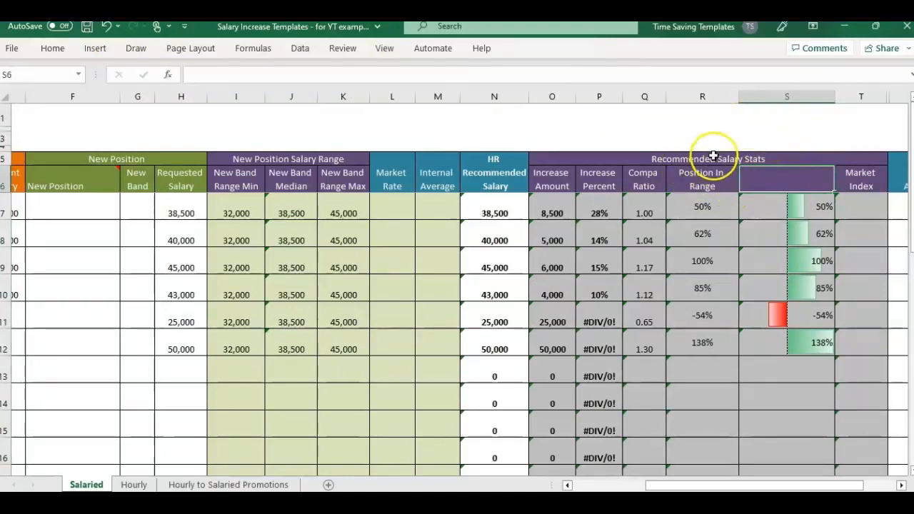
{"action": "mouse_move", "coordinate": [808, 293]}
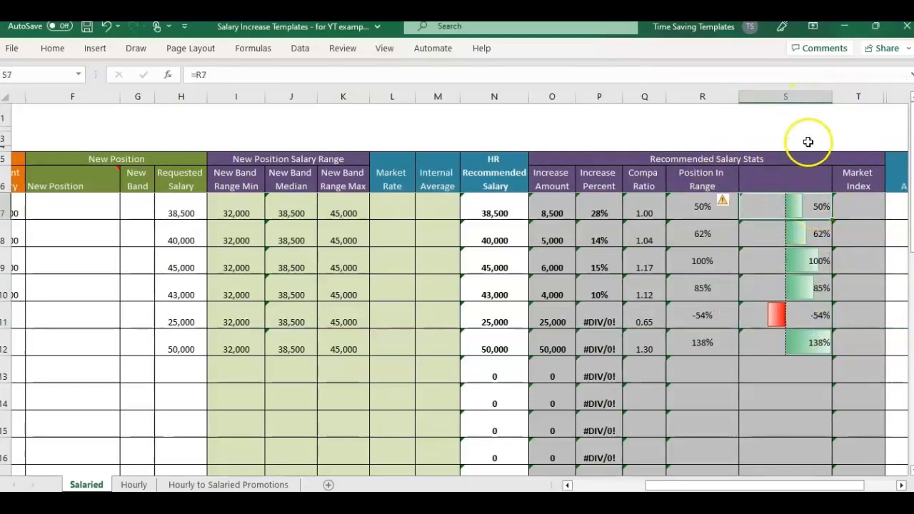
{"action": "left_click", "coordinate": [786, 97]}
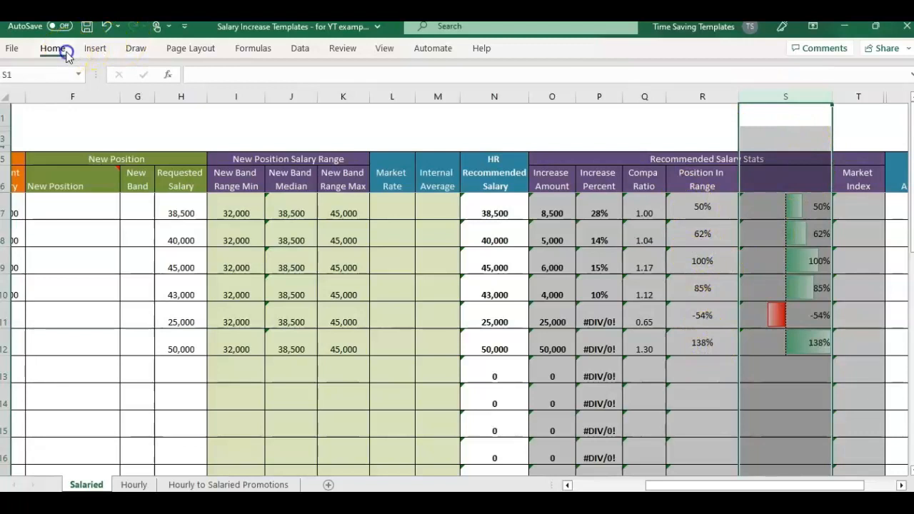
- Tick Show Bar Only on the column S Data Bar rule so only bars display
{"action": "left_click", "coordinate": [543, 84]}
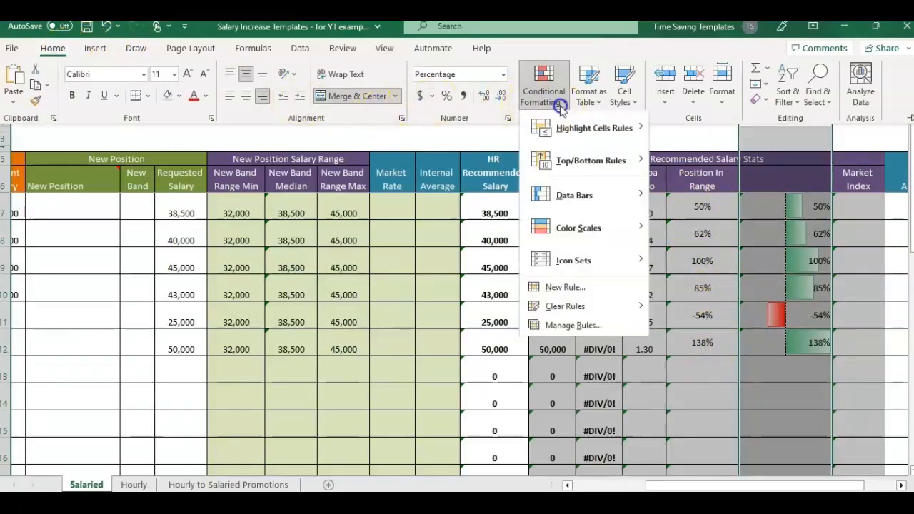
{"action": "left_click", "coordinate": [572, 325]}
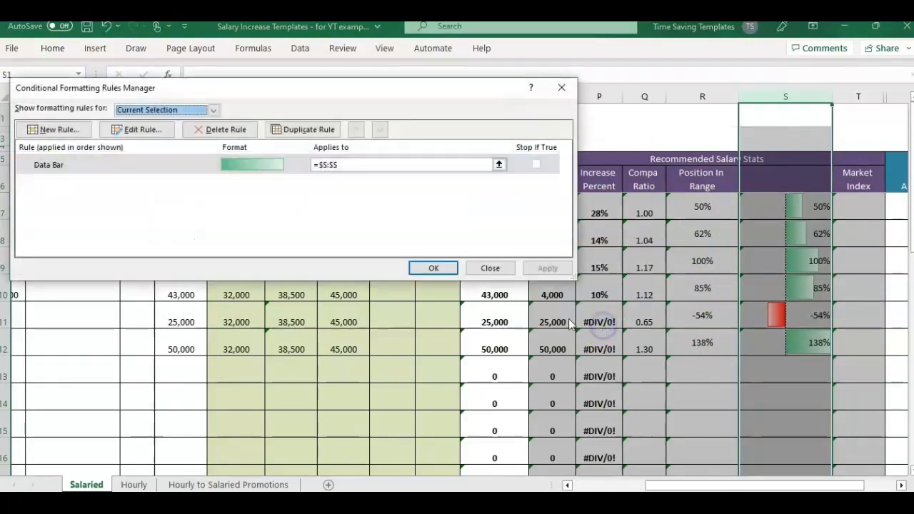
{"action": "left_click", "coordinate": [137, 128]}
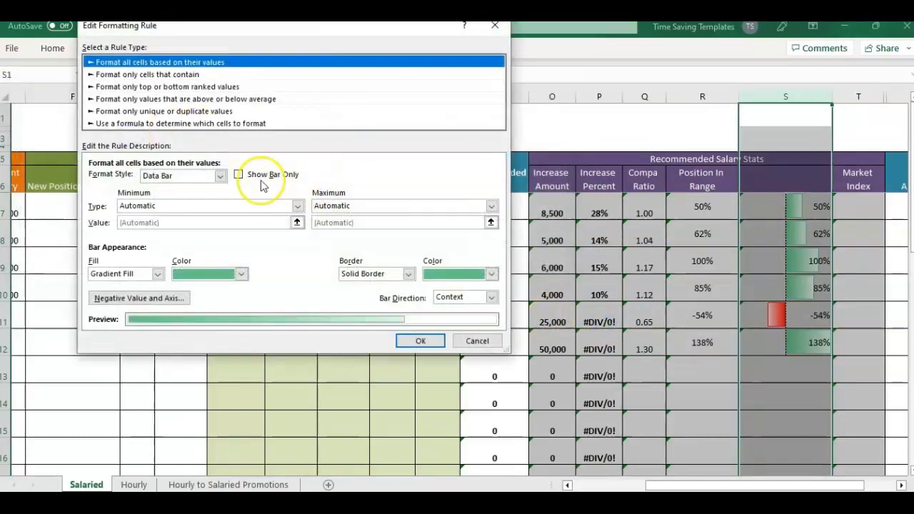
{"action": "left_click", "coordinate": [238, 175]}
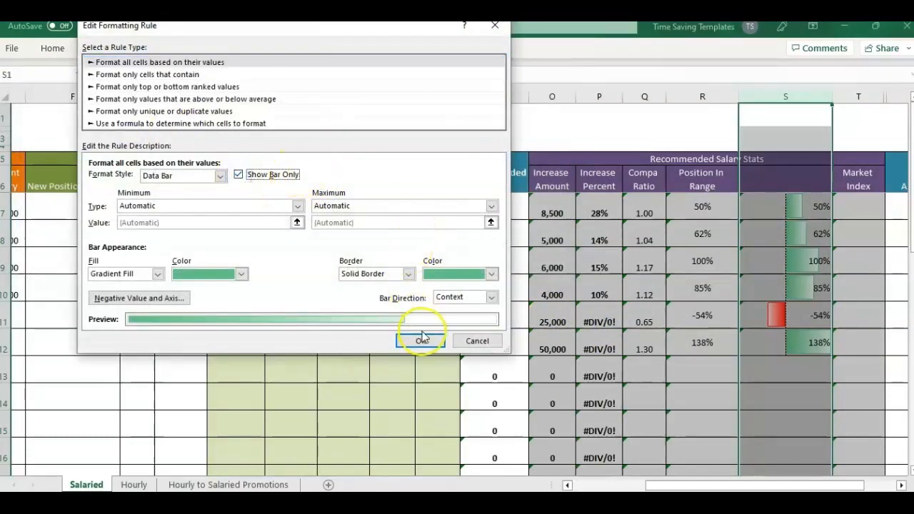
{"action": "left_click", "coordinate": [420, 340]}
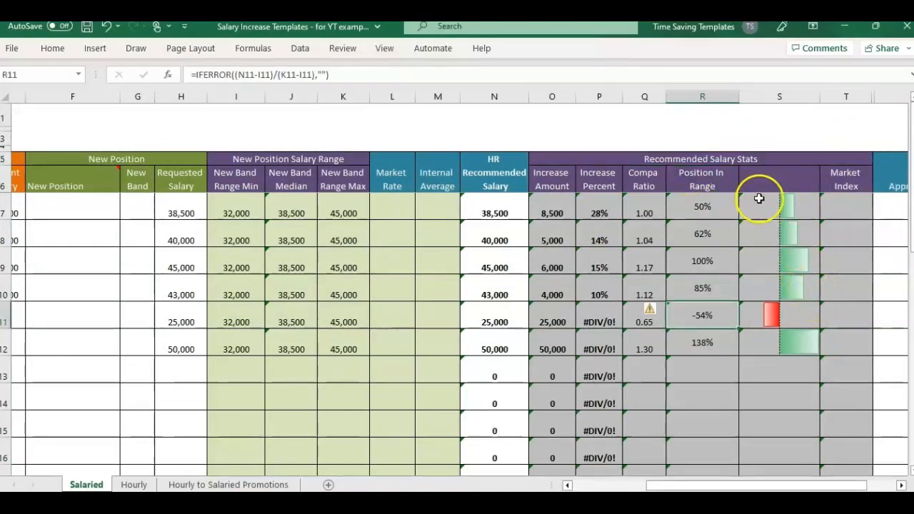
{"action": "left_click", "coordinate": [779, 178]}
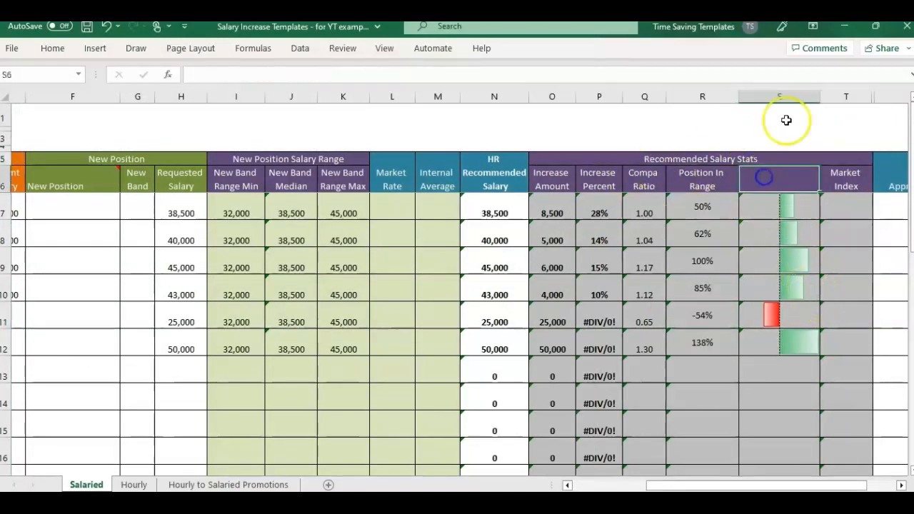
- Merge the Position In Range heading over R:S and set the data bar axis to Automatic
{"action": "left_click", "coordinate": [702, 179]}
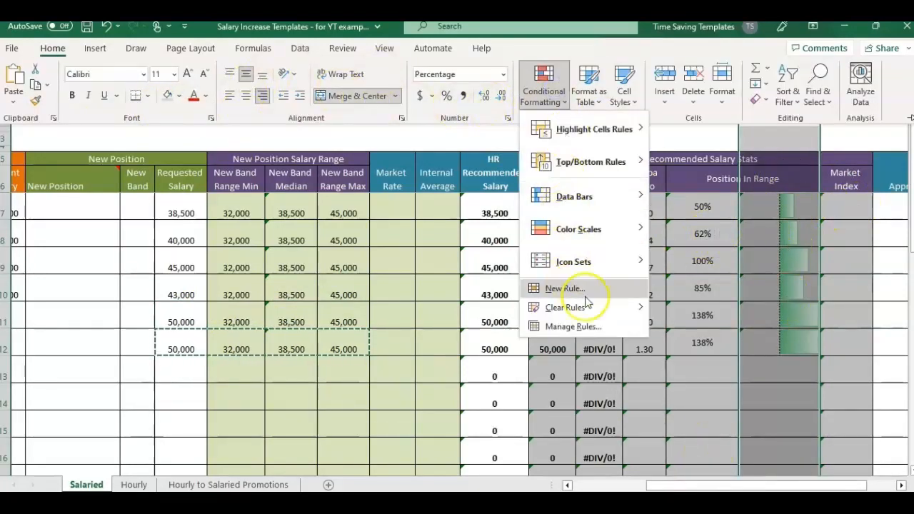
{"action": "left_click", "coordinate": [572, 326]}
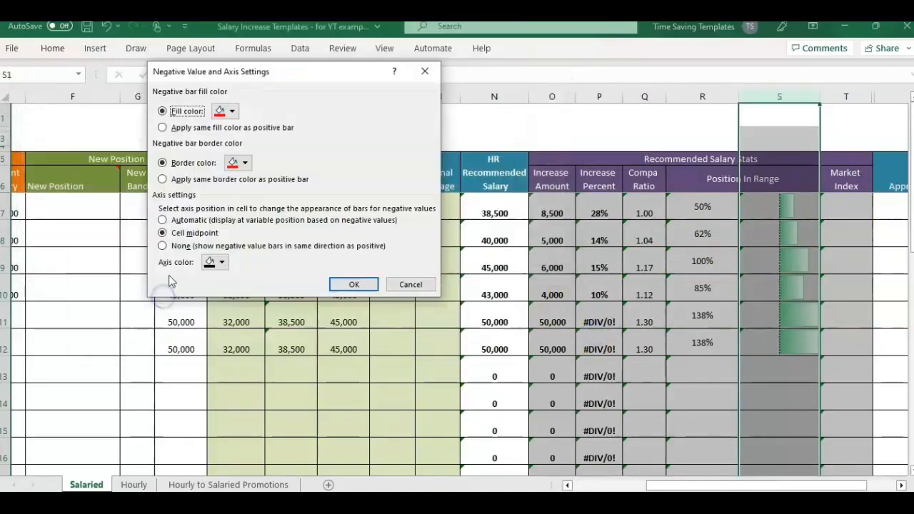
{"action": "left_click", "coordinate": [163, 219]}
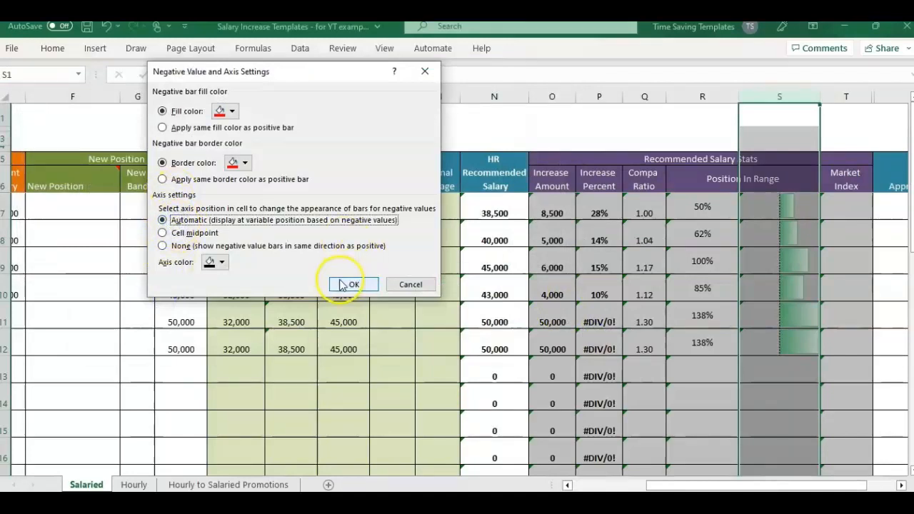
{"action": "left_click", "coordinate": [353, 284]}
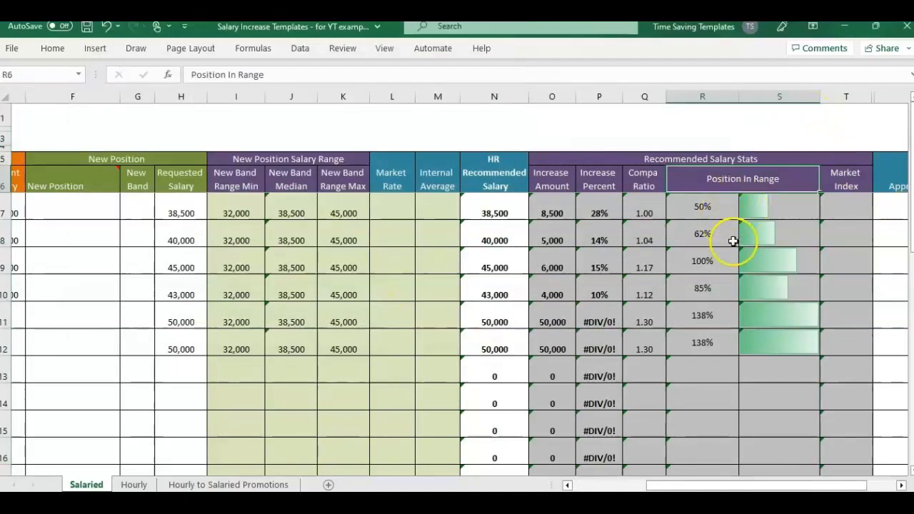
{"action": "mouse_move", "coordinate": [716, 200]}
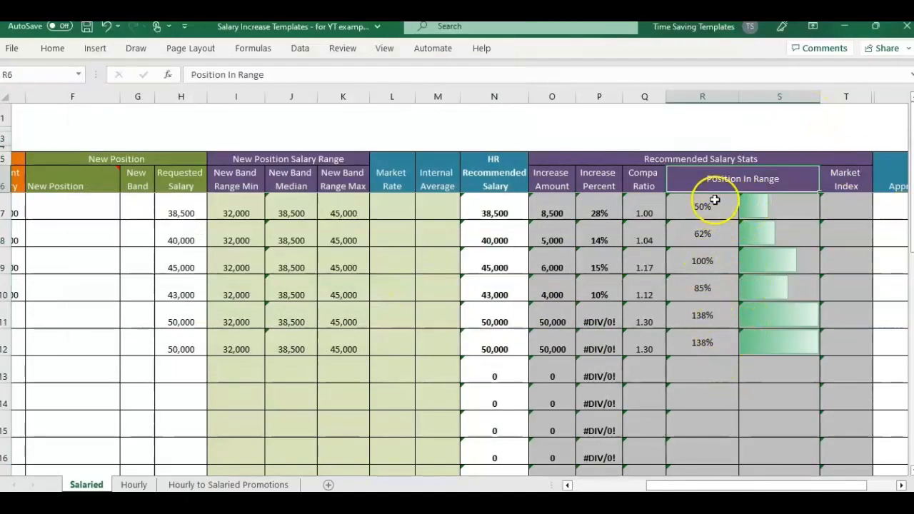
{"action": "mouse_move", "coordinate": [725, 197]}
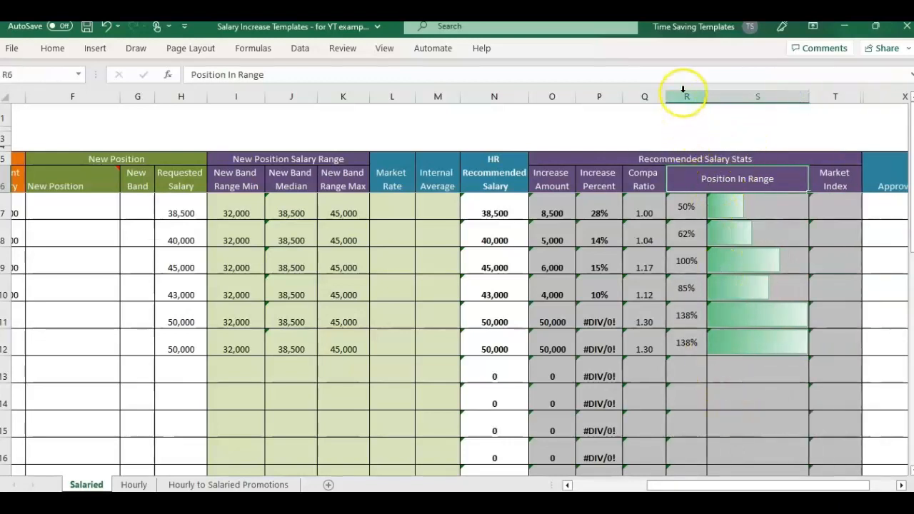
- Narrow column R to just fit the percentages so column S's bars stretch longer
{"action": "left_click", "coordinate": [684, 95]}
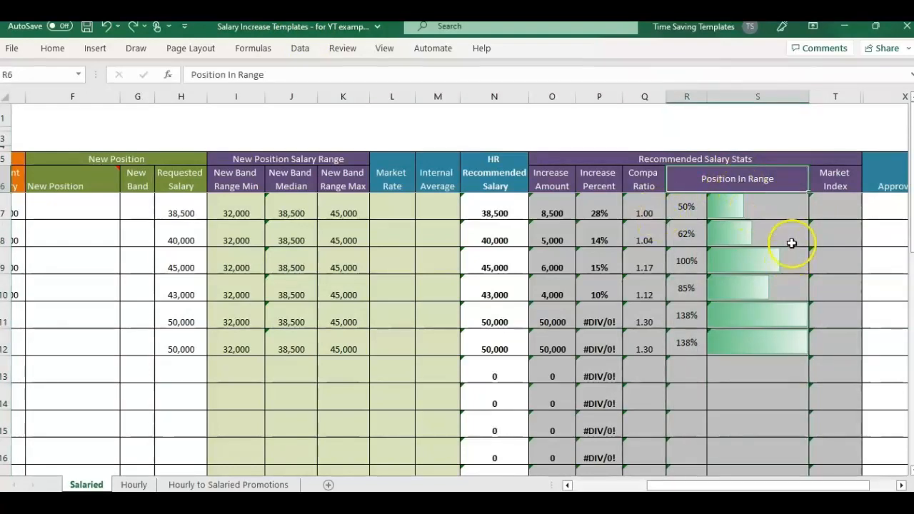
{"action": "mouse_move", "coordinate": [830, 251]}
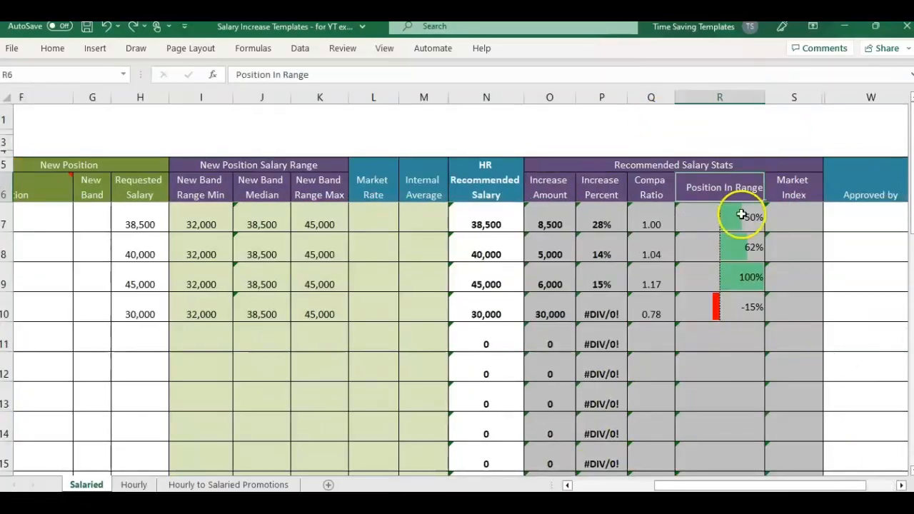
{"action": "left_click", "coordinate": [720, 97]}
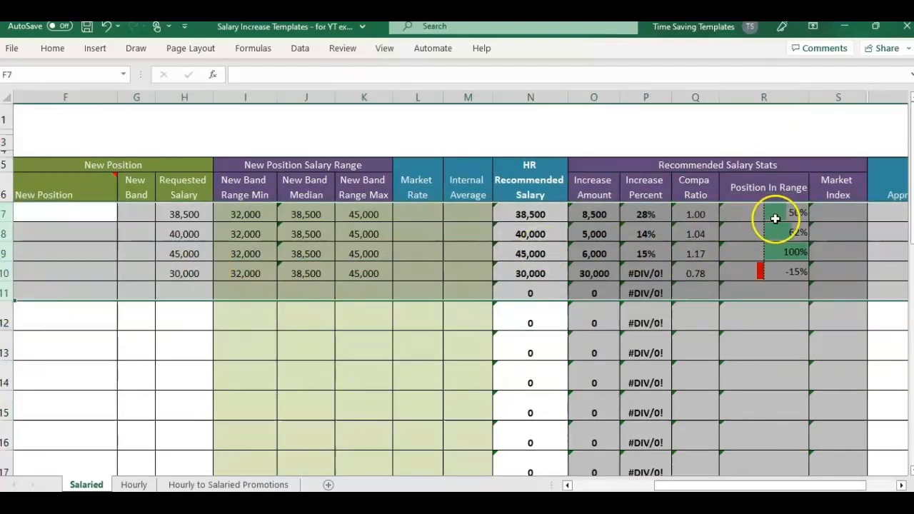
{"action": "left_click", "coordinate": [764, 271]}
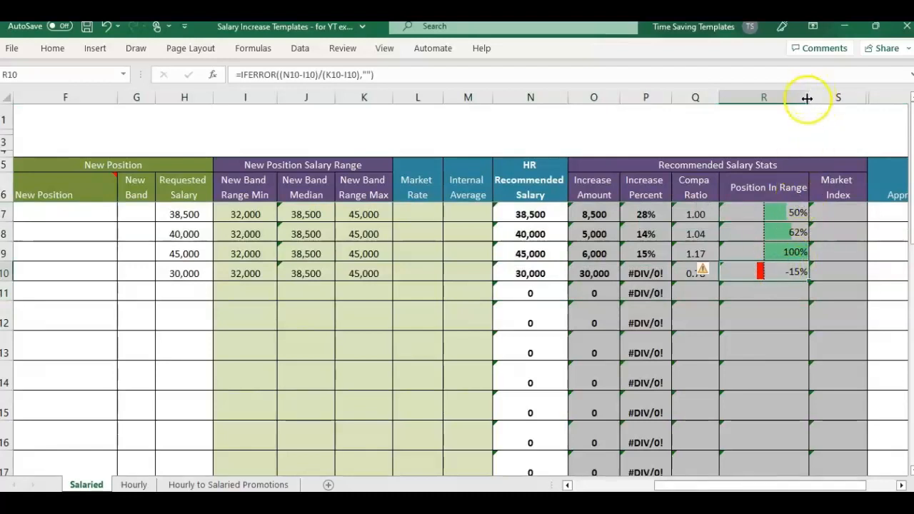
{"action": "left_click", "coordinate": [763, 186]}
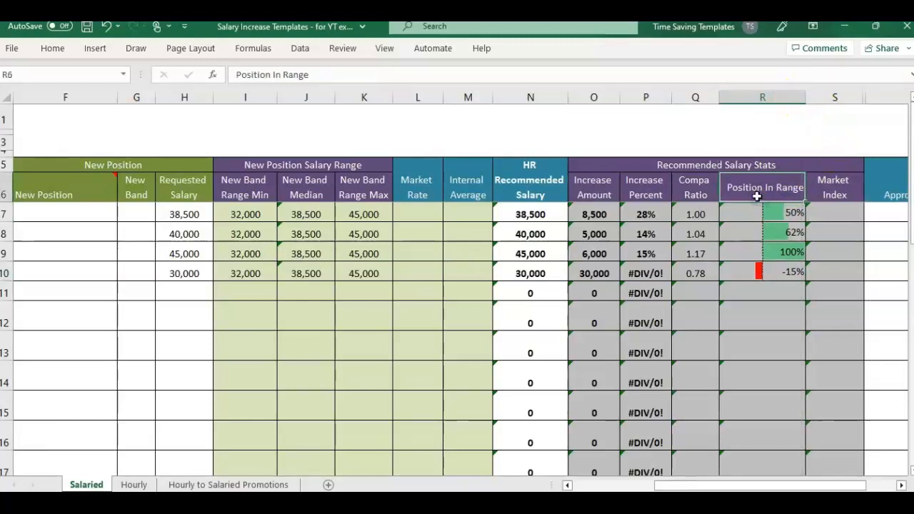
{"action": "mouse_move", "coordinate": [312, 210]}
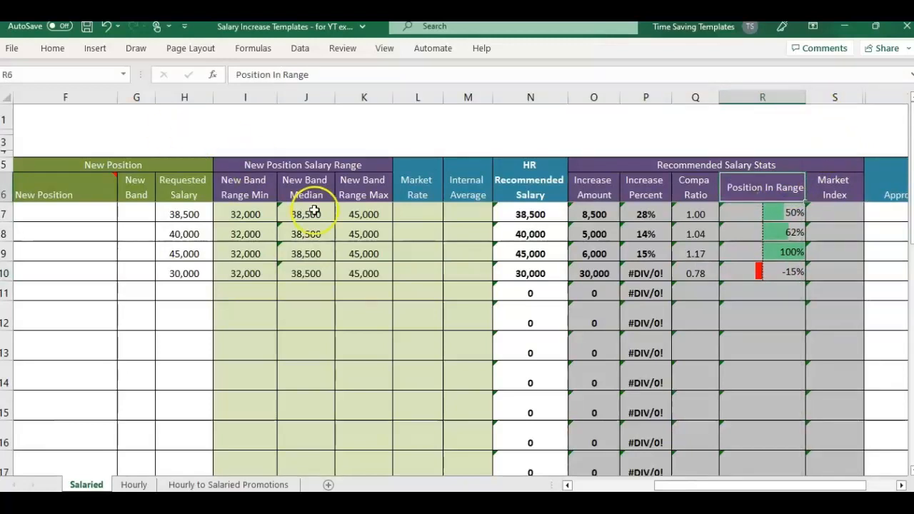
{"action": "left_click", "coordinate": [306, 187]}
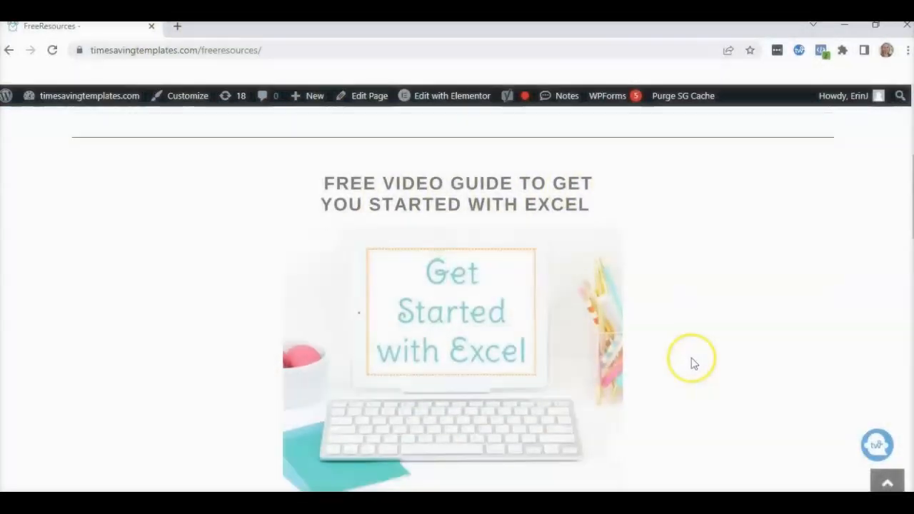
- Expand the Human Resources and Compensation Freebies accordion on the FreeResources page
{"action": "scroll", "scroll_direction": "down", "scroll_amount": 3}
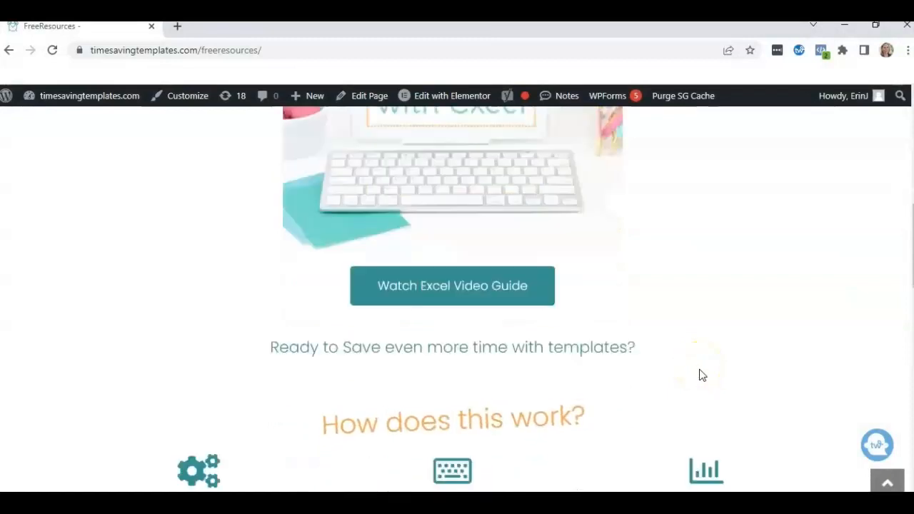
{"action": "scroll", "scroll_direction": "up", "scroll_amount": 3}
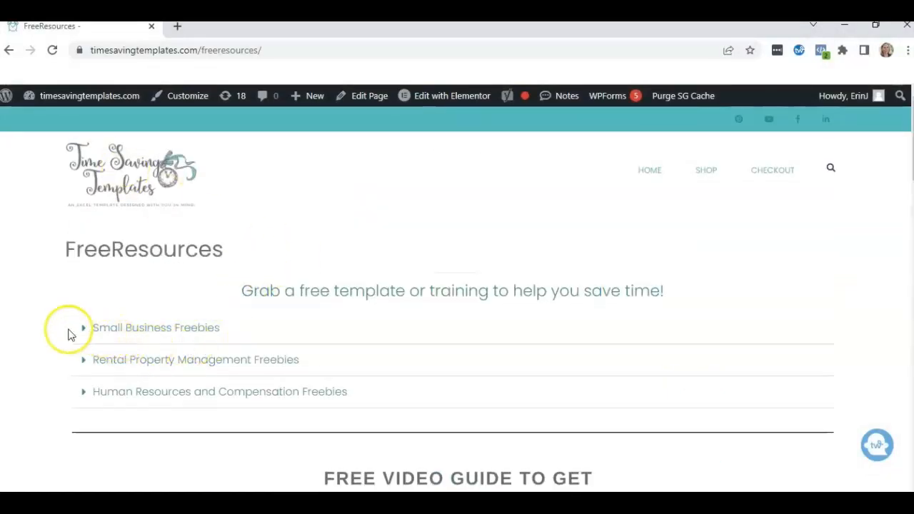
{"action": "mouse_move", "coordinate": [256, 362]}
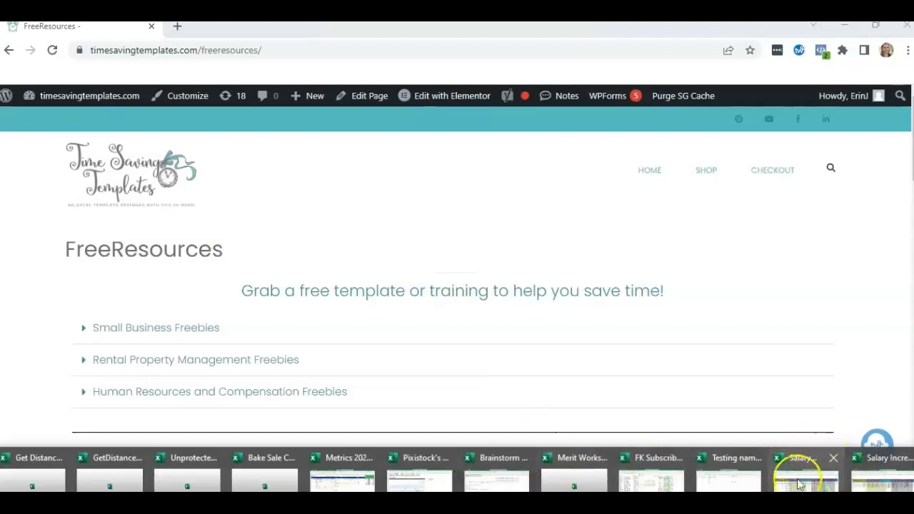
{"action": "left_click", "coordinate": [804, 479]}
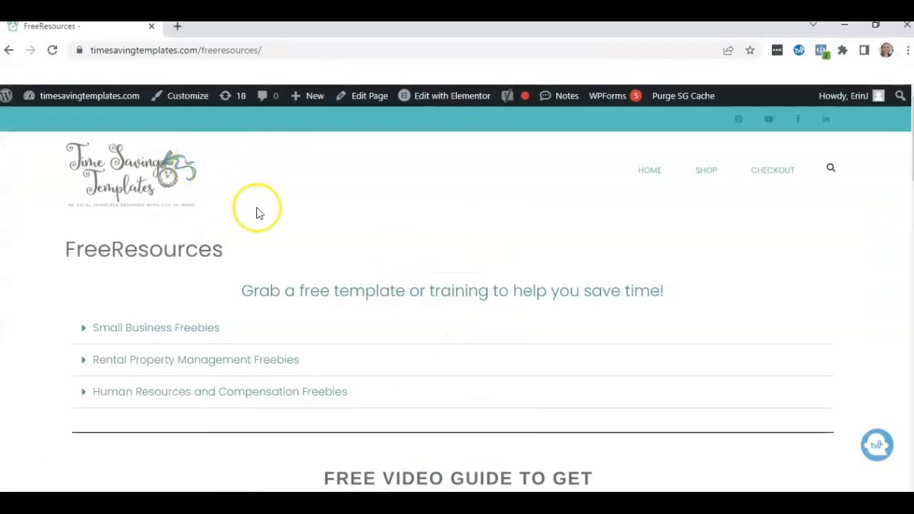
{"action": "mouse_move", "coordinate": [171, 136]}
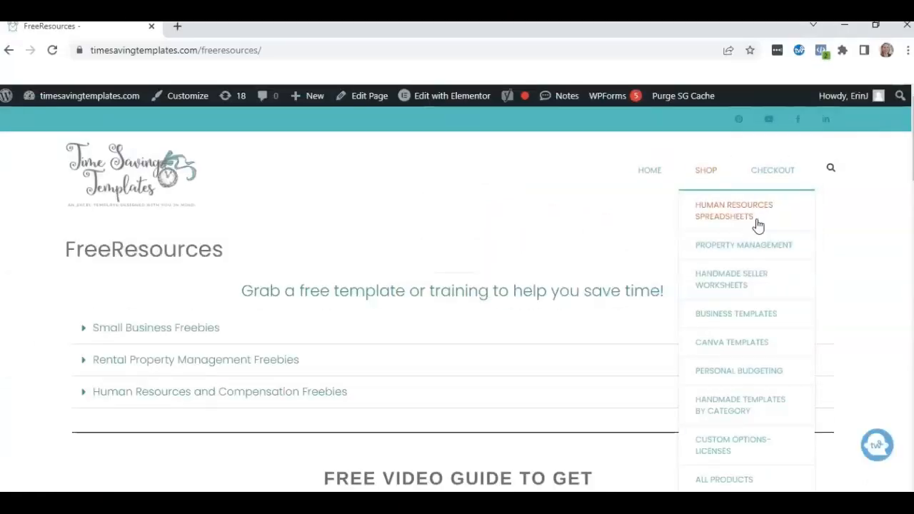
{"action": "left_click", "coordinate": [219, 391]}
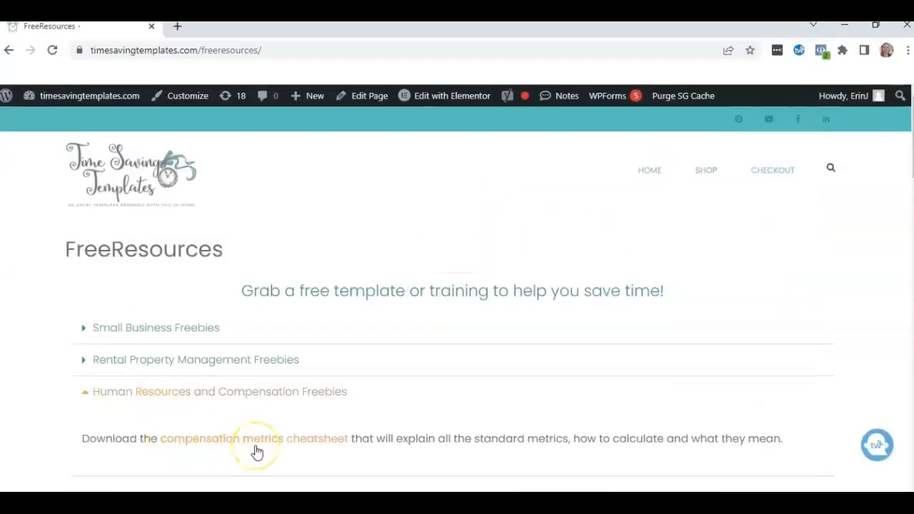
{"action": "mouse_move", "coordinate": [225, 354]}
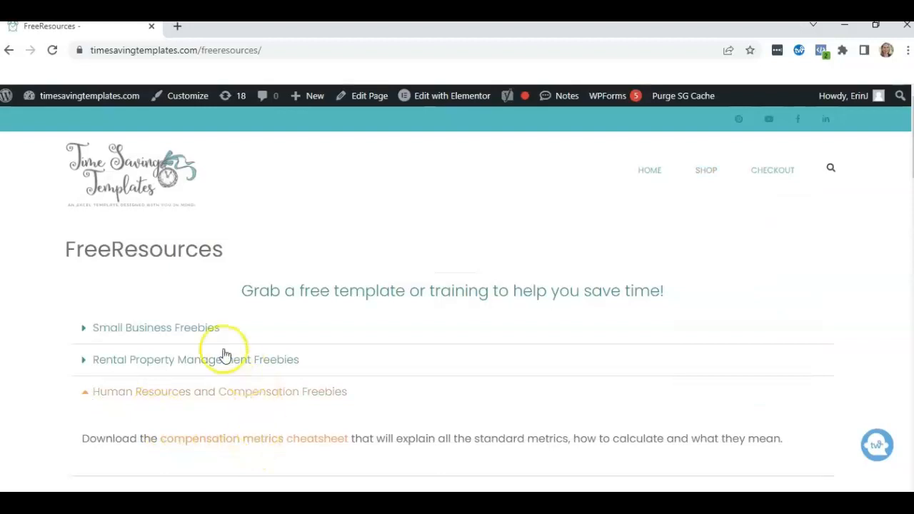
{"action": "mouse_move", "coordinate": [83, 327]}
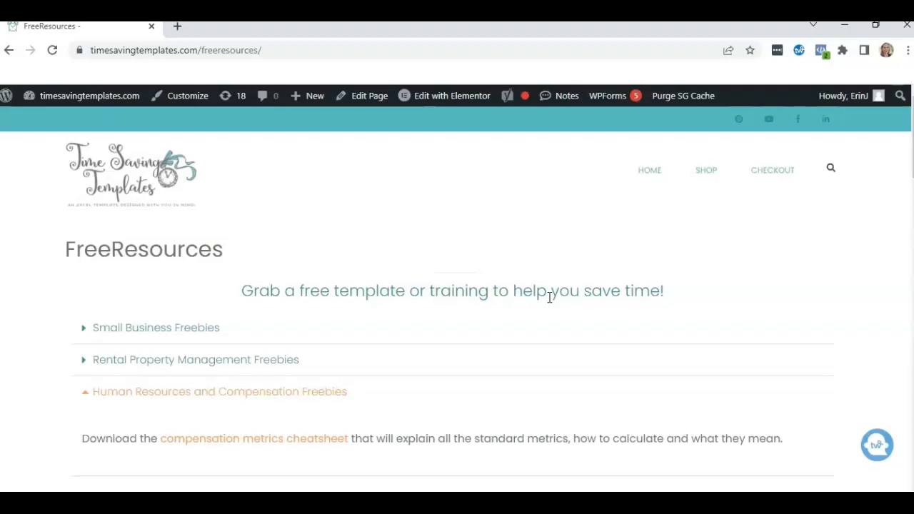
{"action": "mouse_move", "coordinate": [437, 384]}
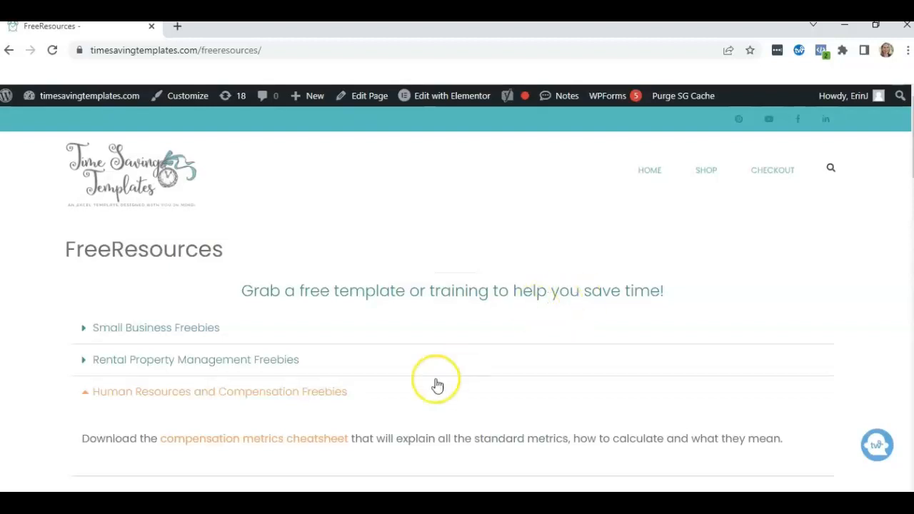